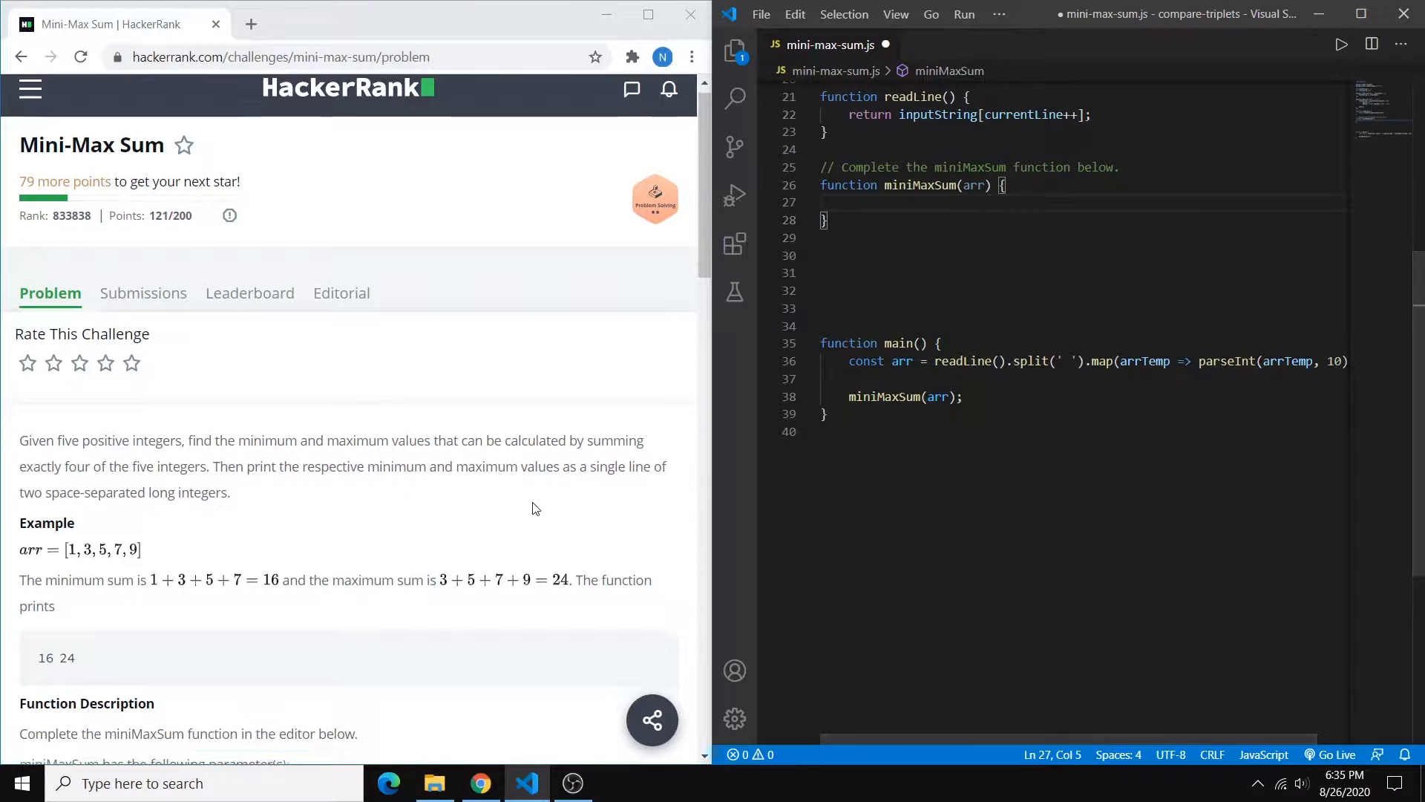
- Scroll the Mini-Max Sum problem page down to the Function Description and Print sections
scroll(down, 3)
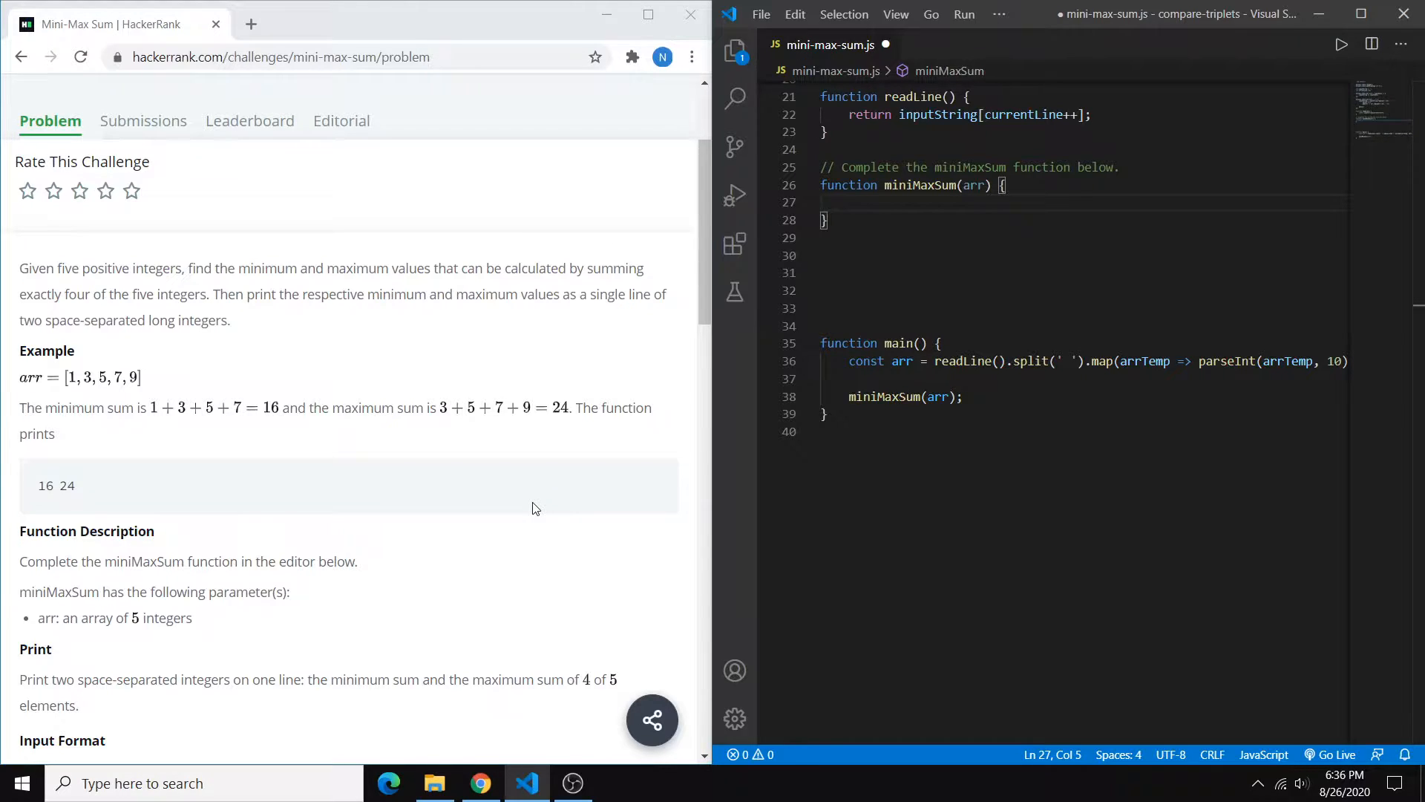
- Declare let max = arr[0]; let min = arr[0]; and let sum = 0; inside miniMaxSum
text(let ma)
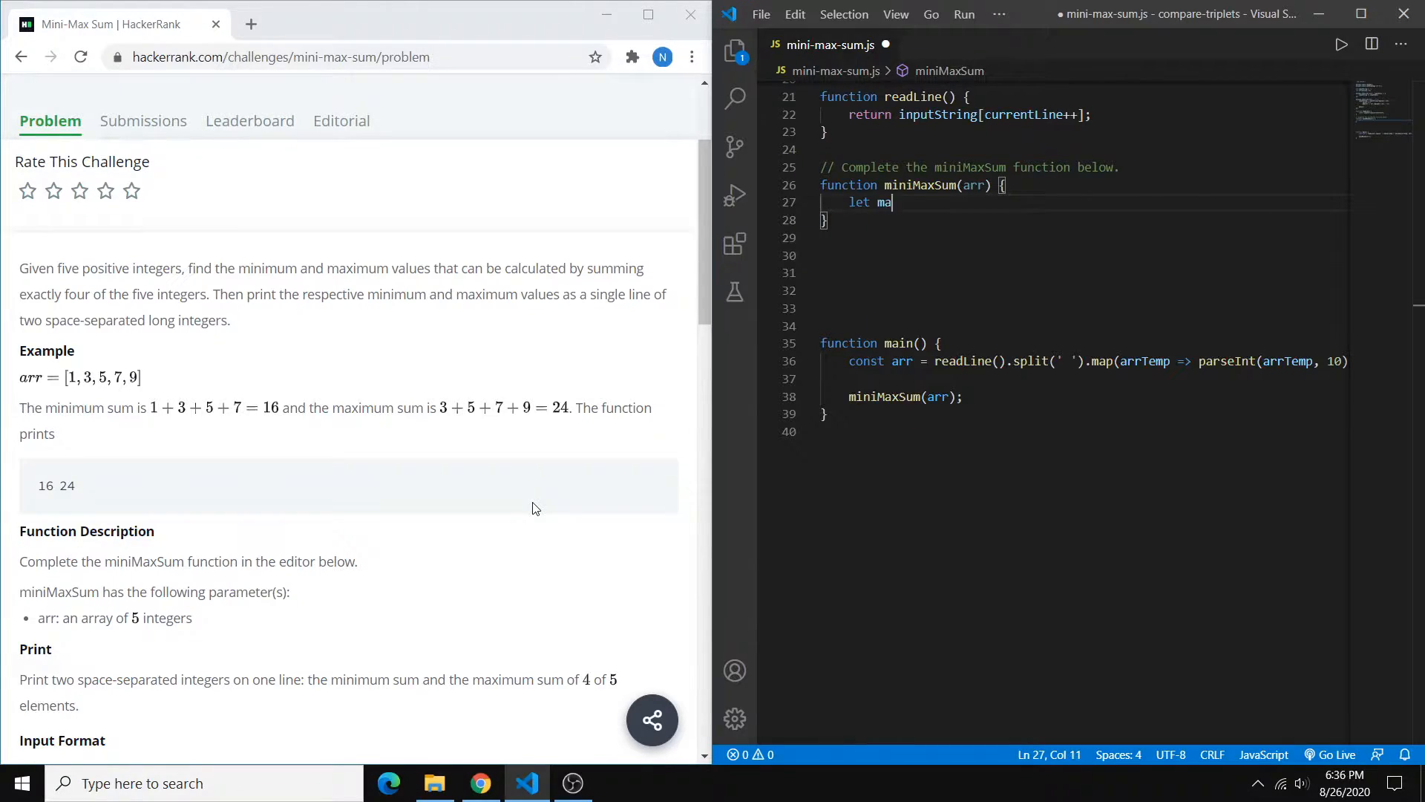
text(x =)
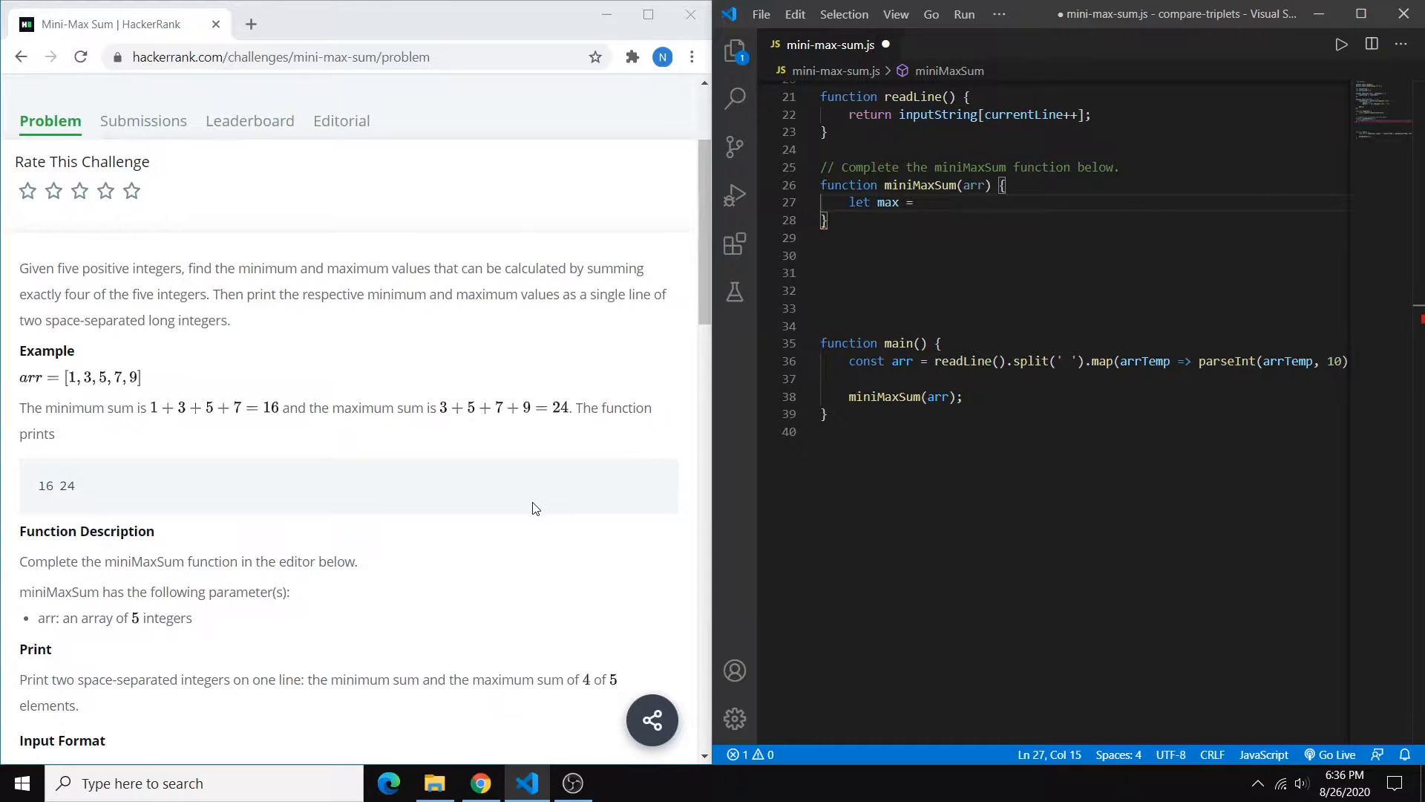
text(arr[0];)
text(let min = arr)
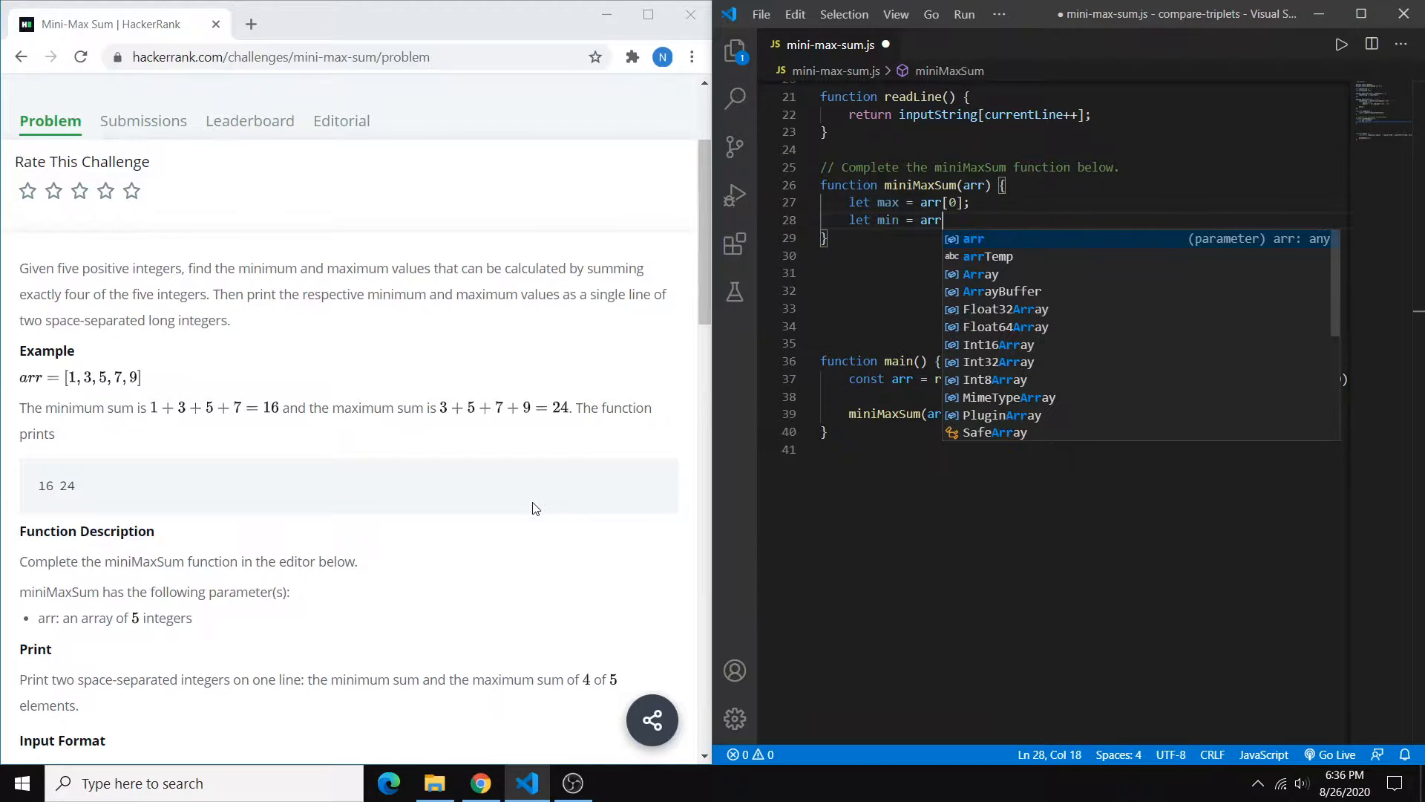
text([0];)
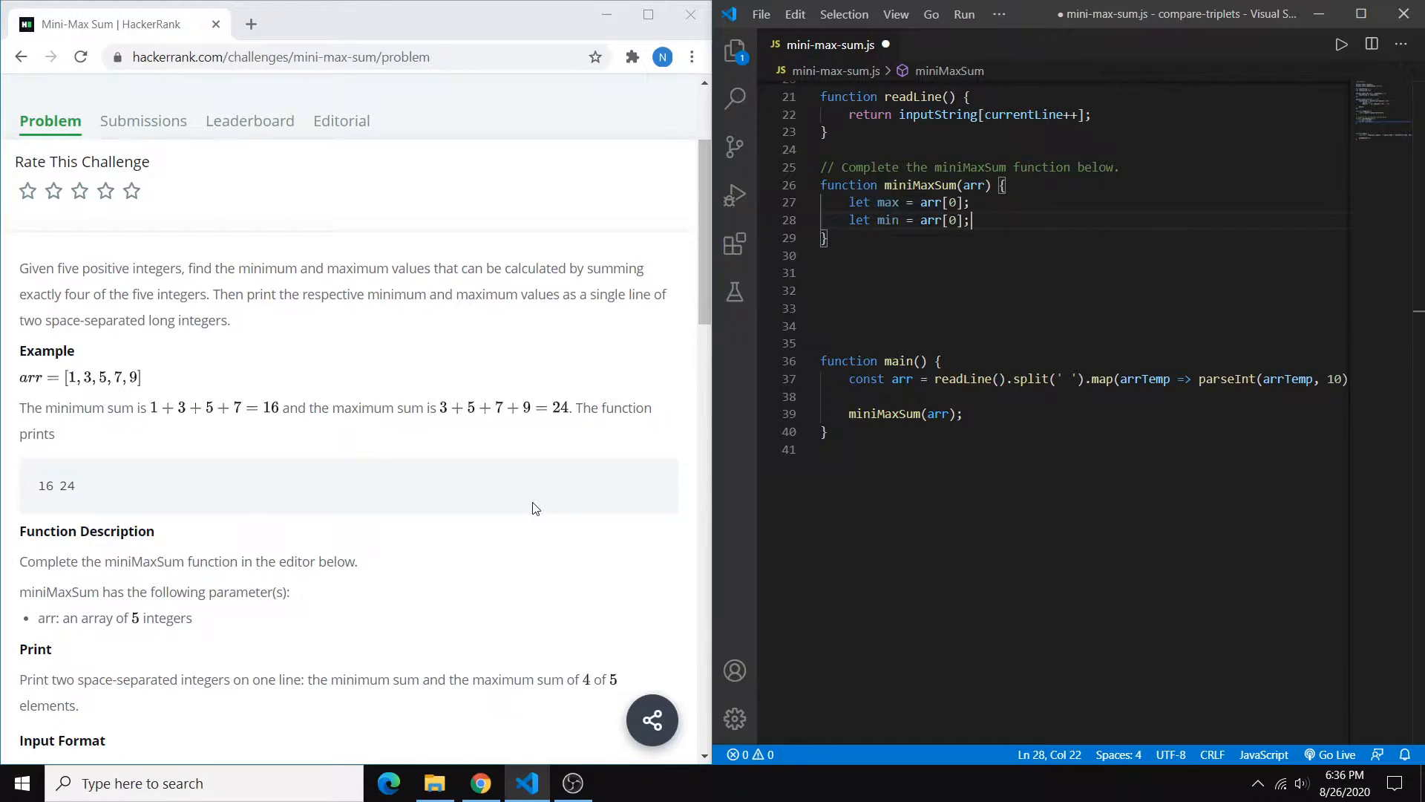
key(Enter)
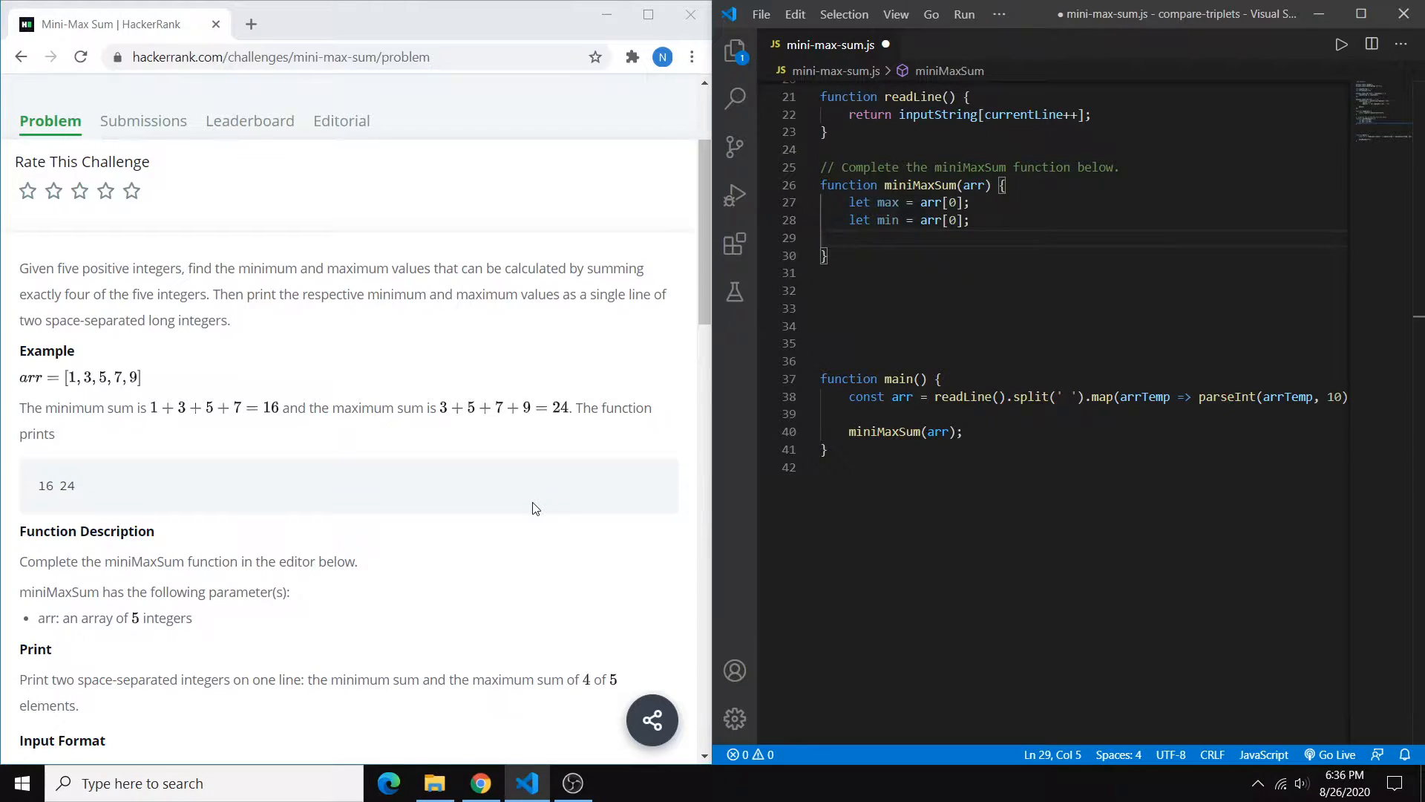
text(let sum)
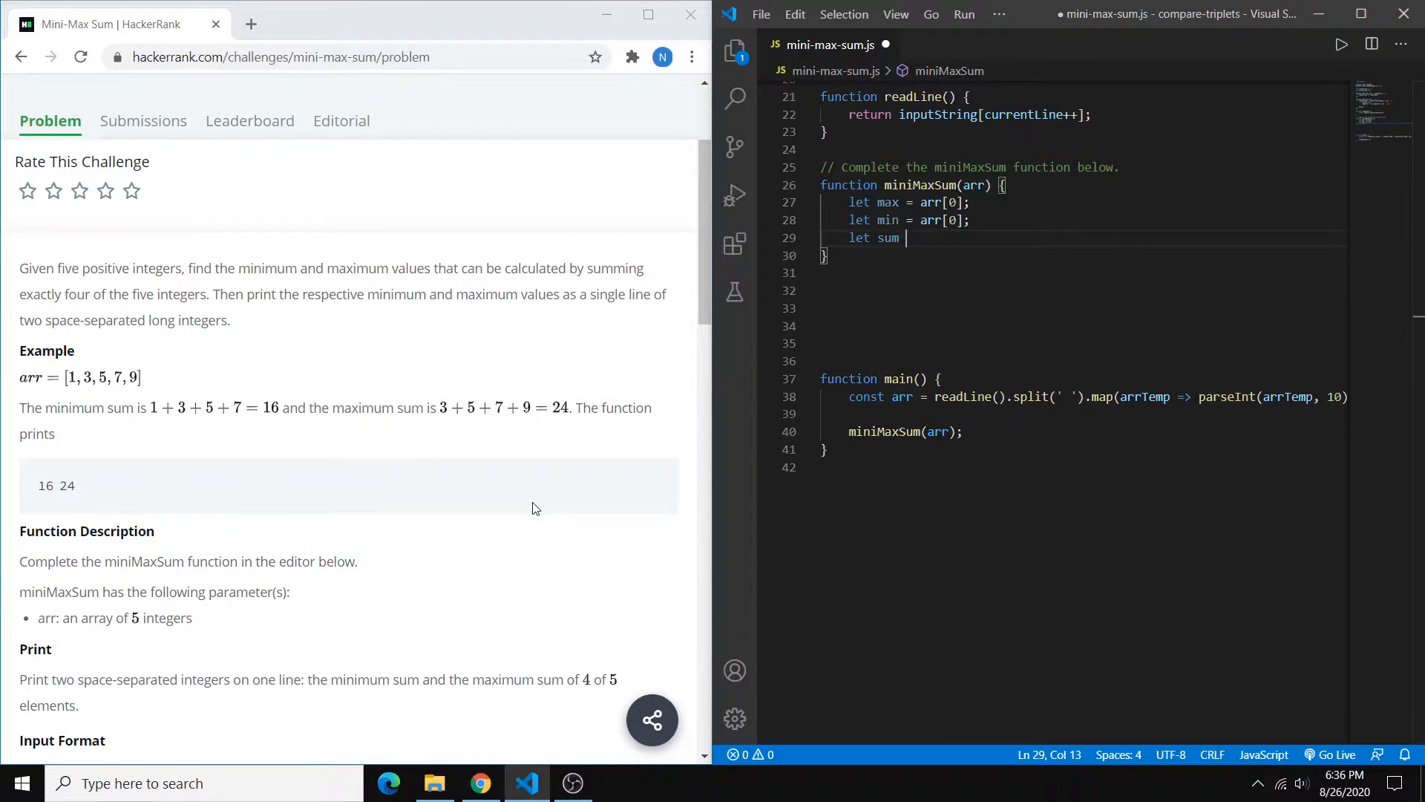
text(= 0;)
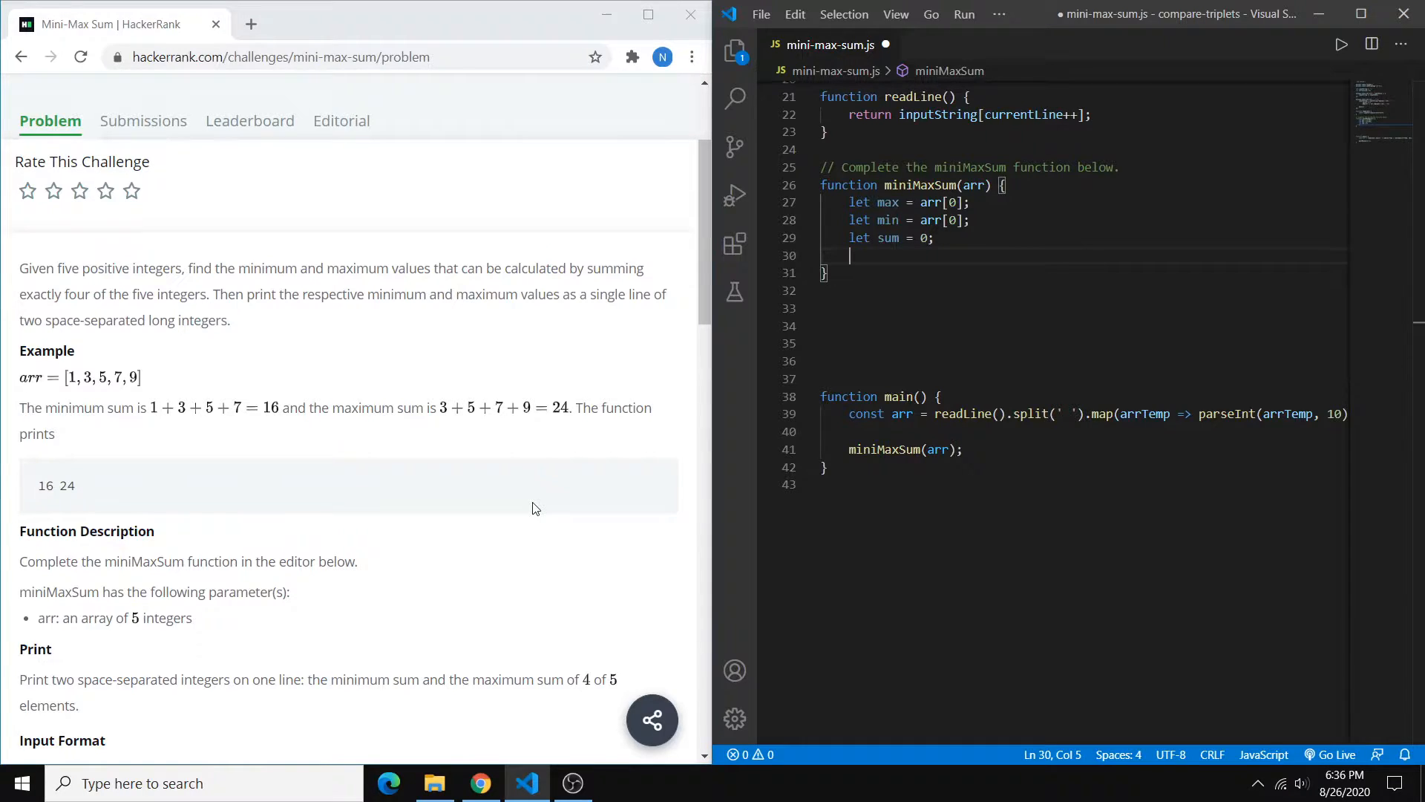
- Write a for loop over indices 0 to 4: for (let i = 0; i < 5; i++)
text(for)
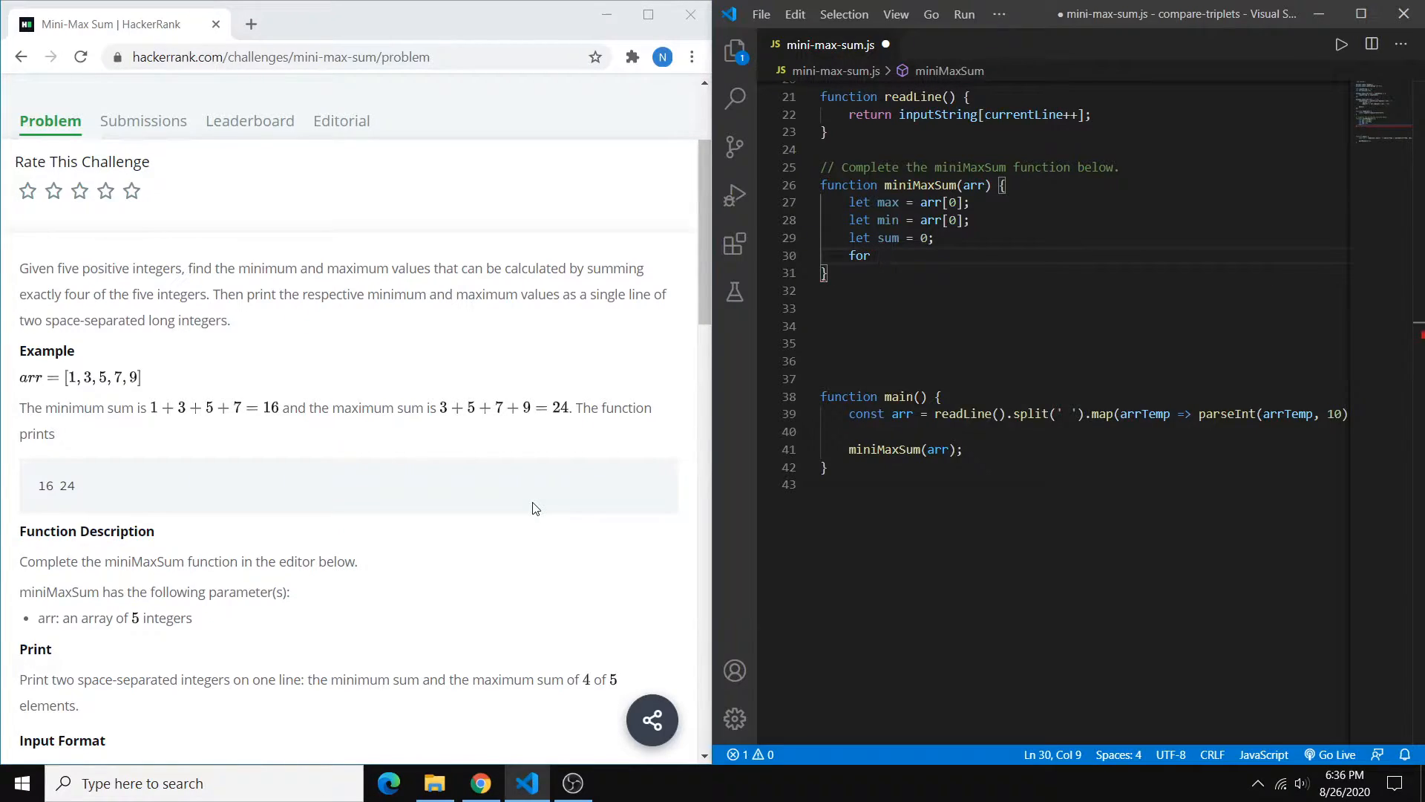
text((let i)
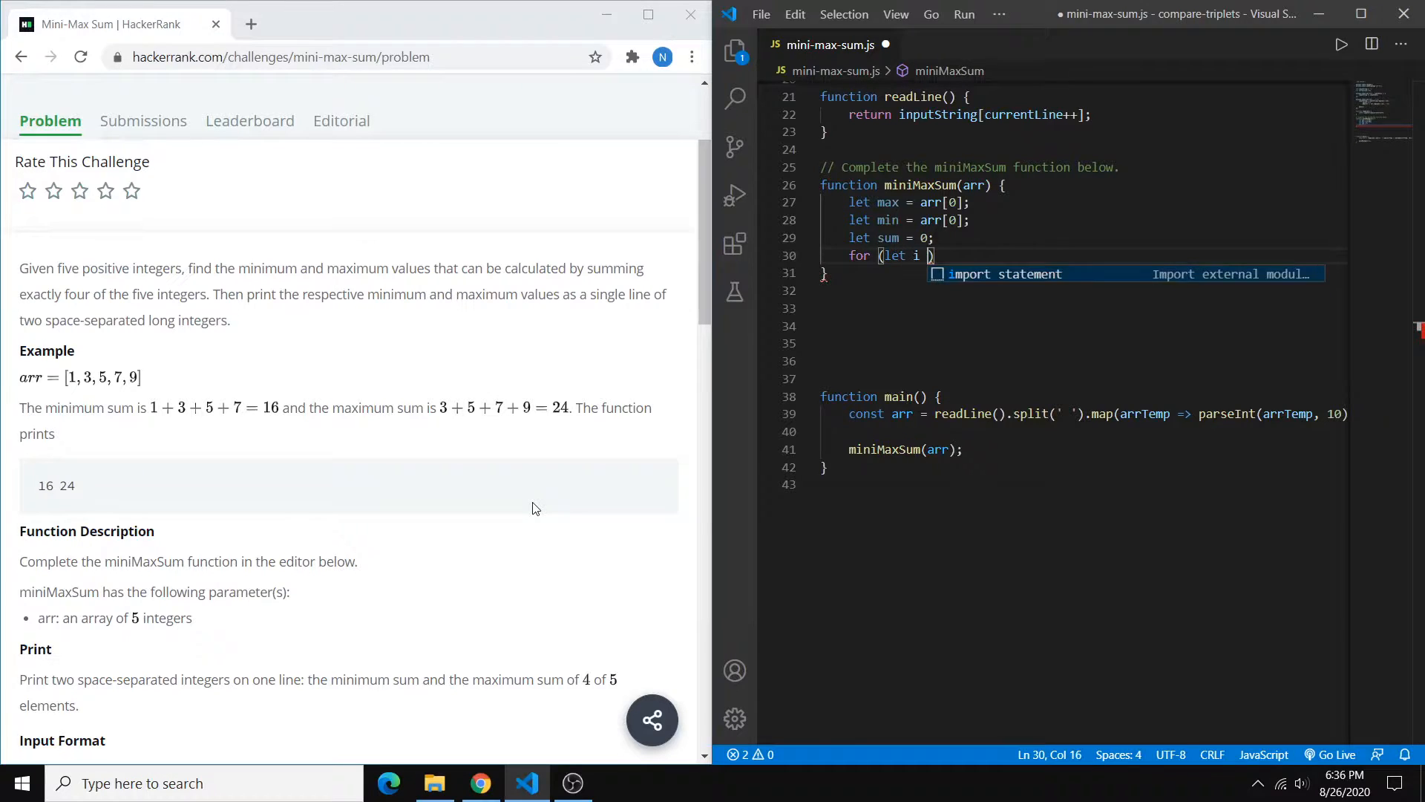
text(= 0; i)
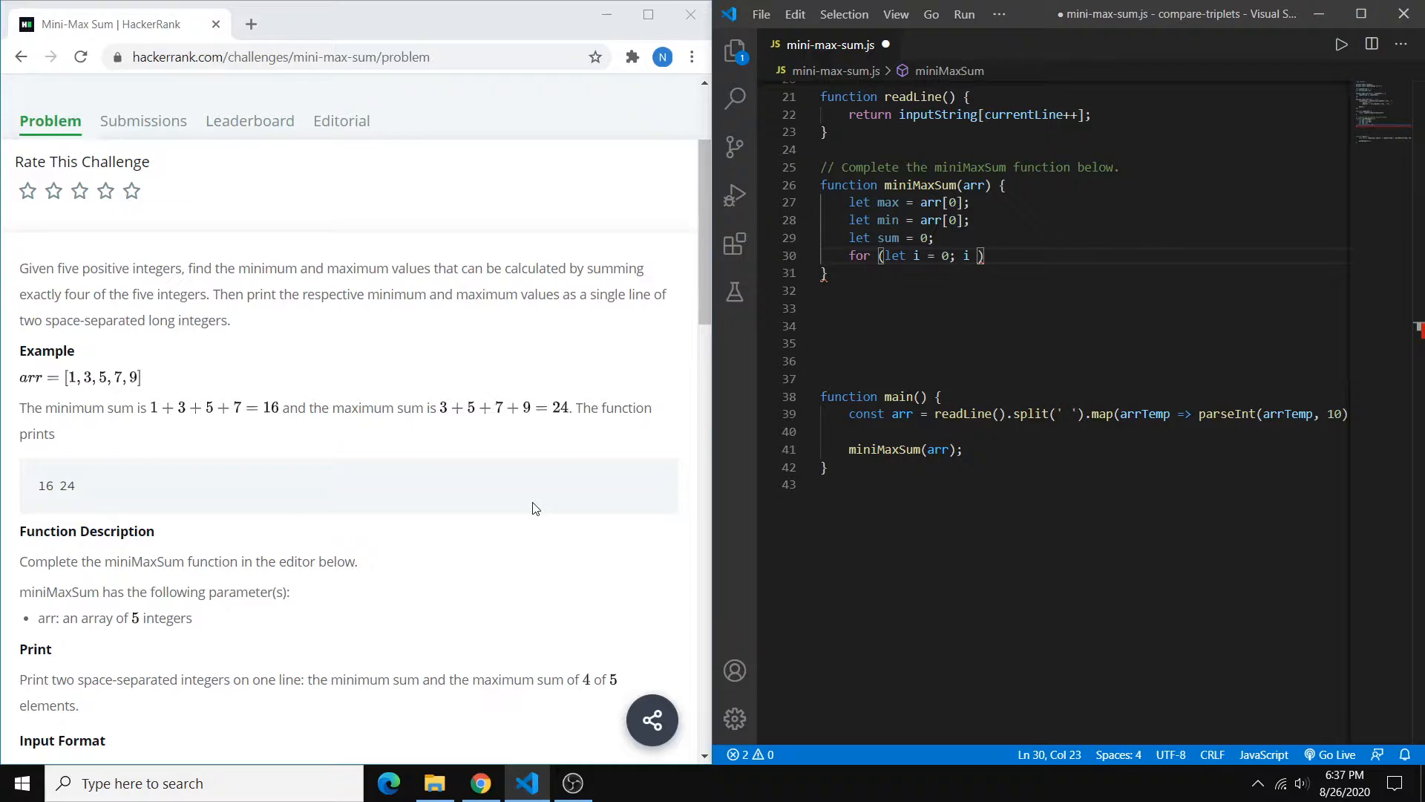
text(< 5; i++)
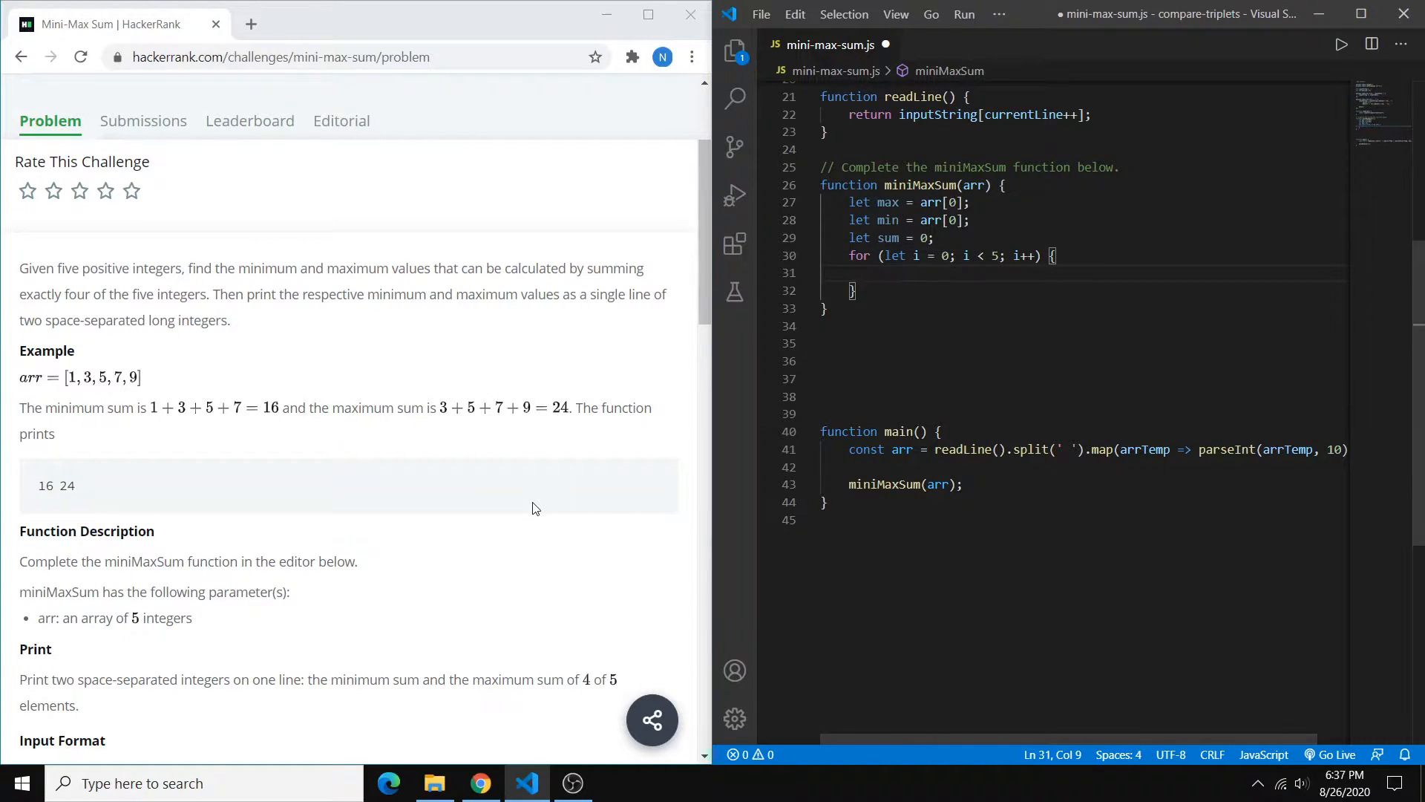
- Add if statements setting max = arr[i] when max < arr[i] and min = arr[i] when min > arr[i]
text(if)
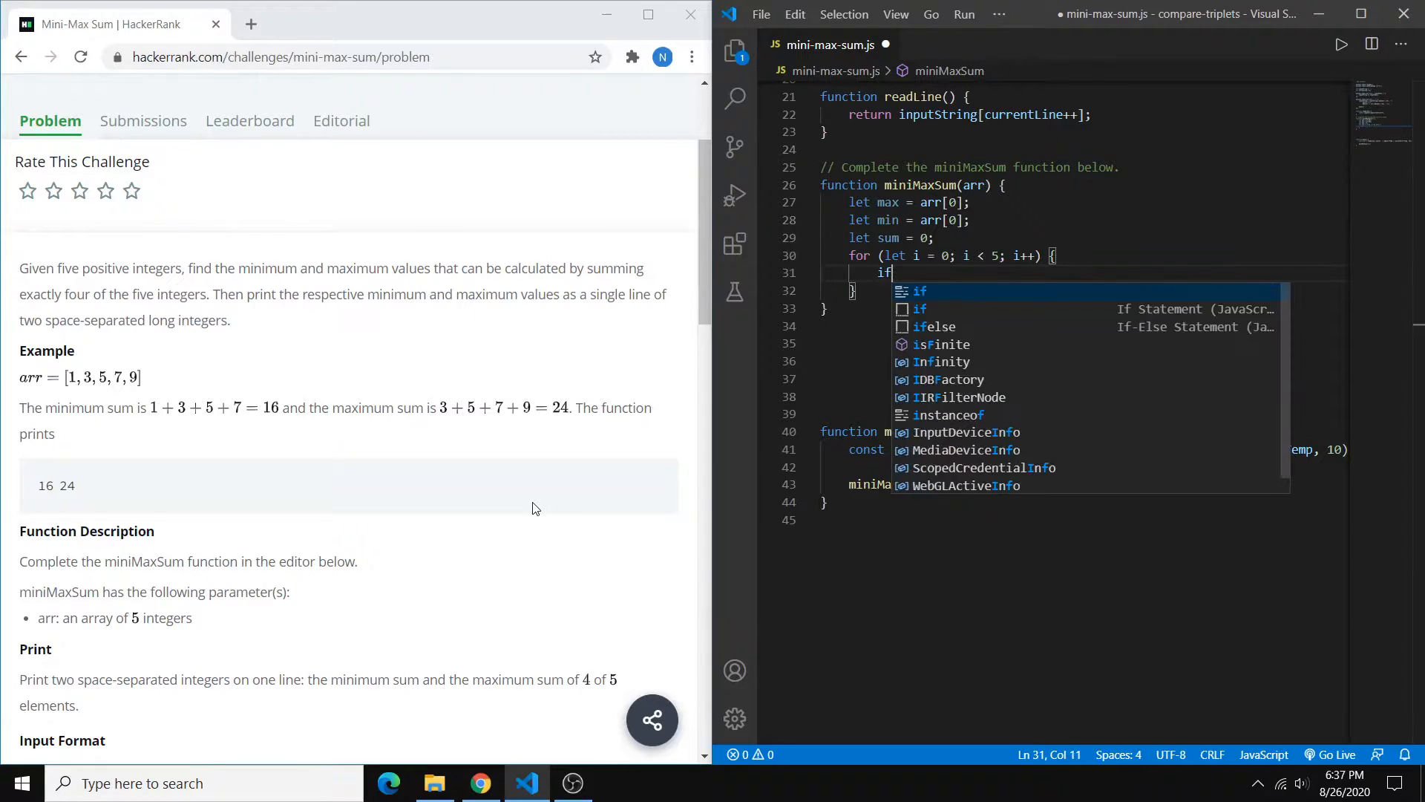
text((max)
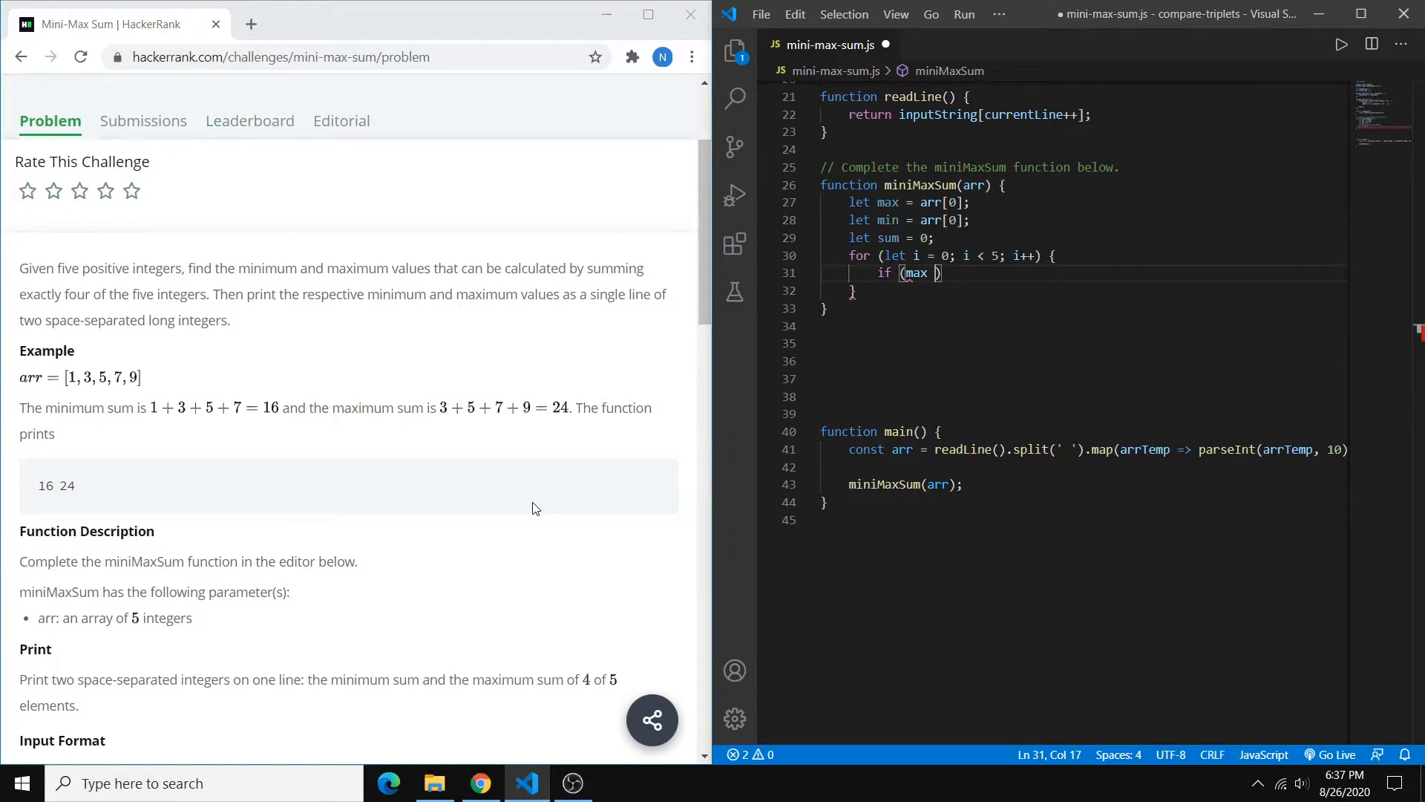
text(< cu)
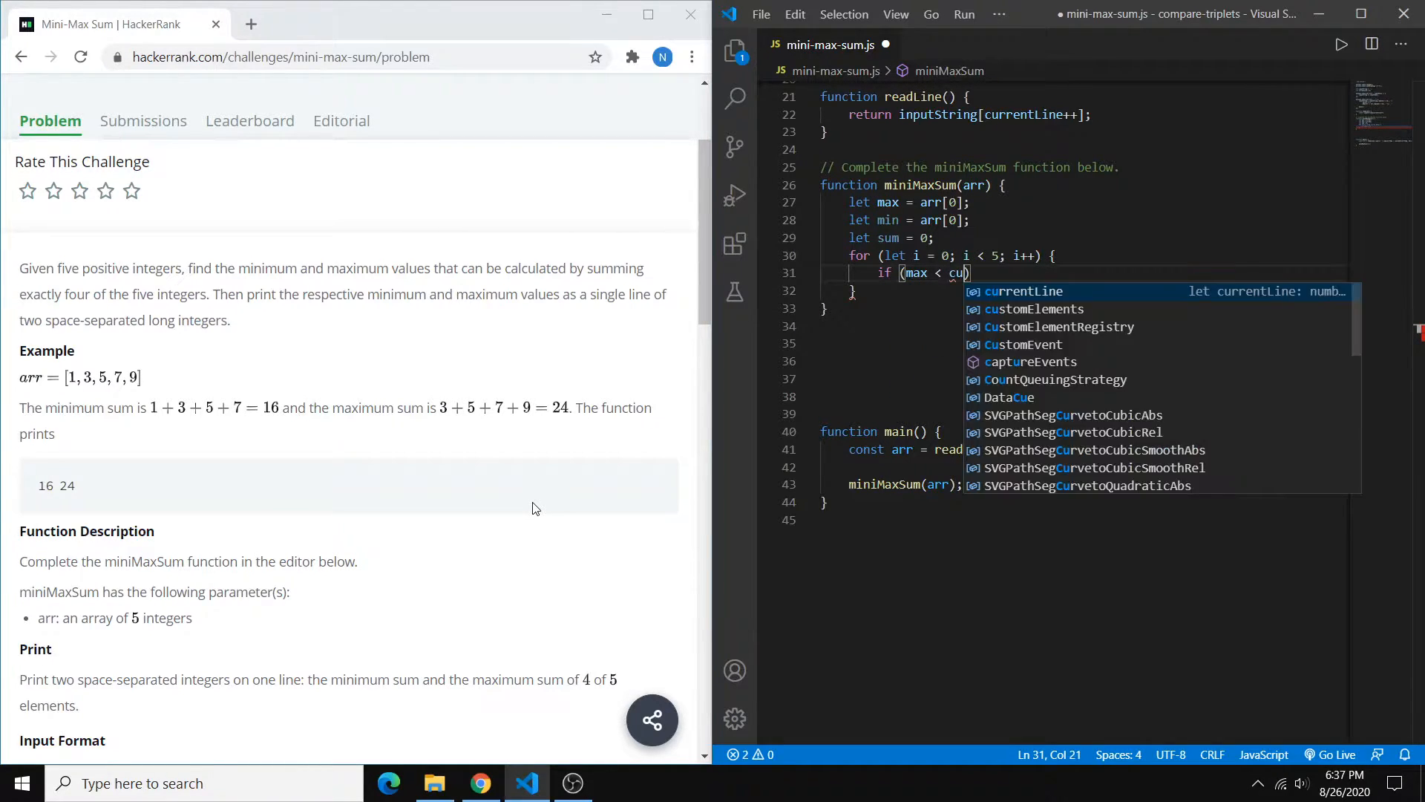
text(arr)
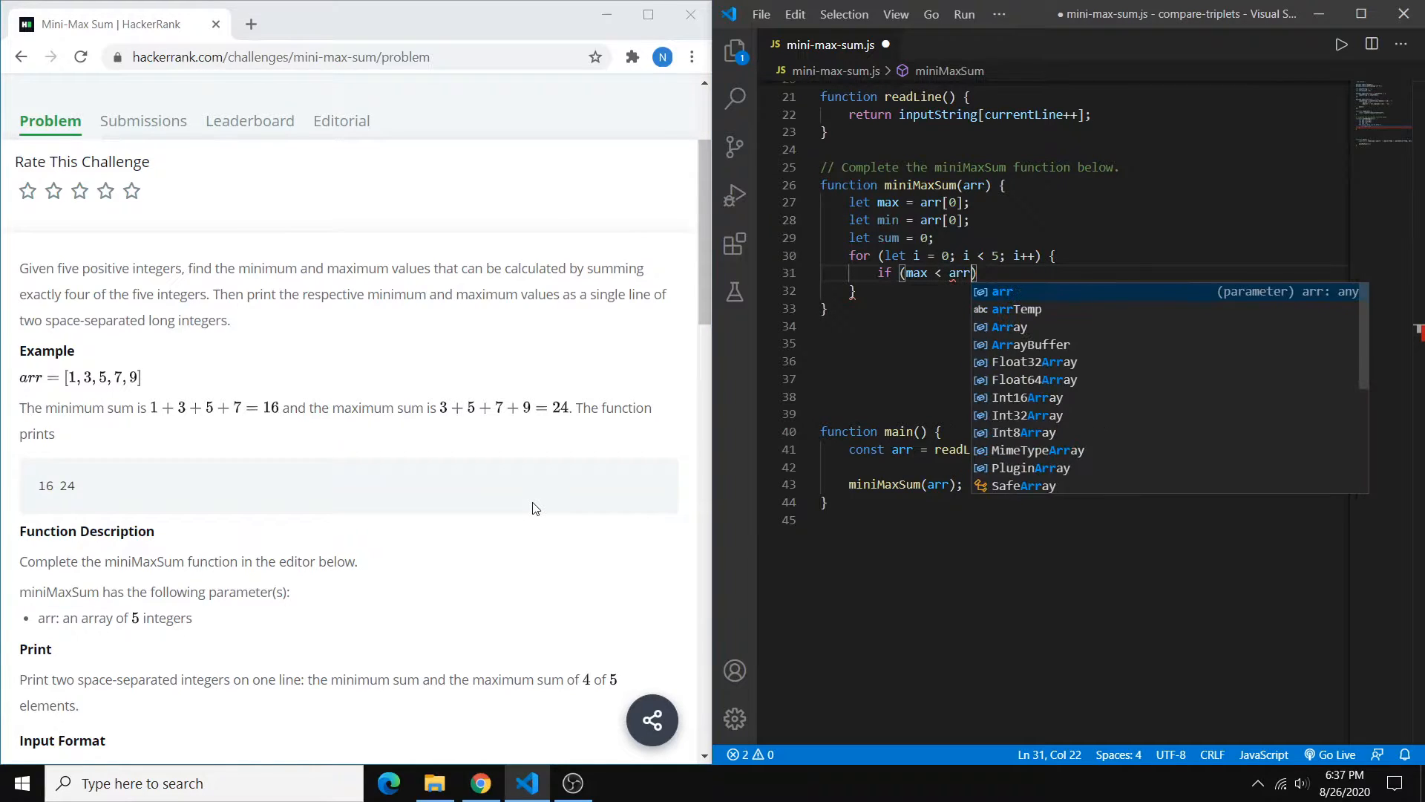
text([i]))
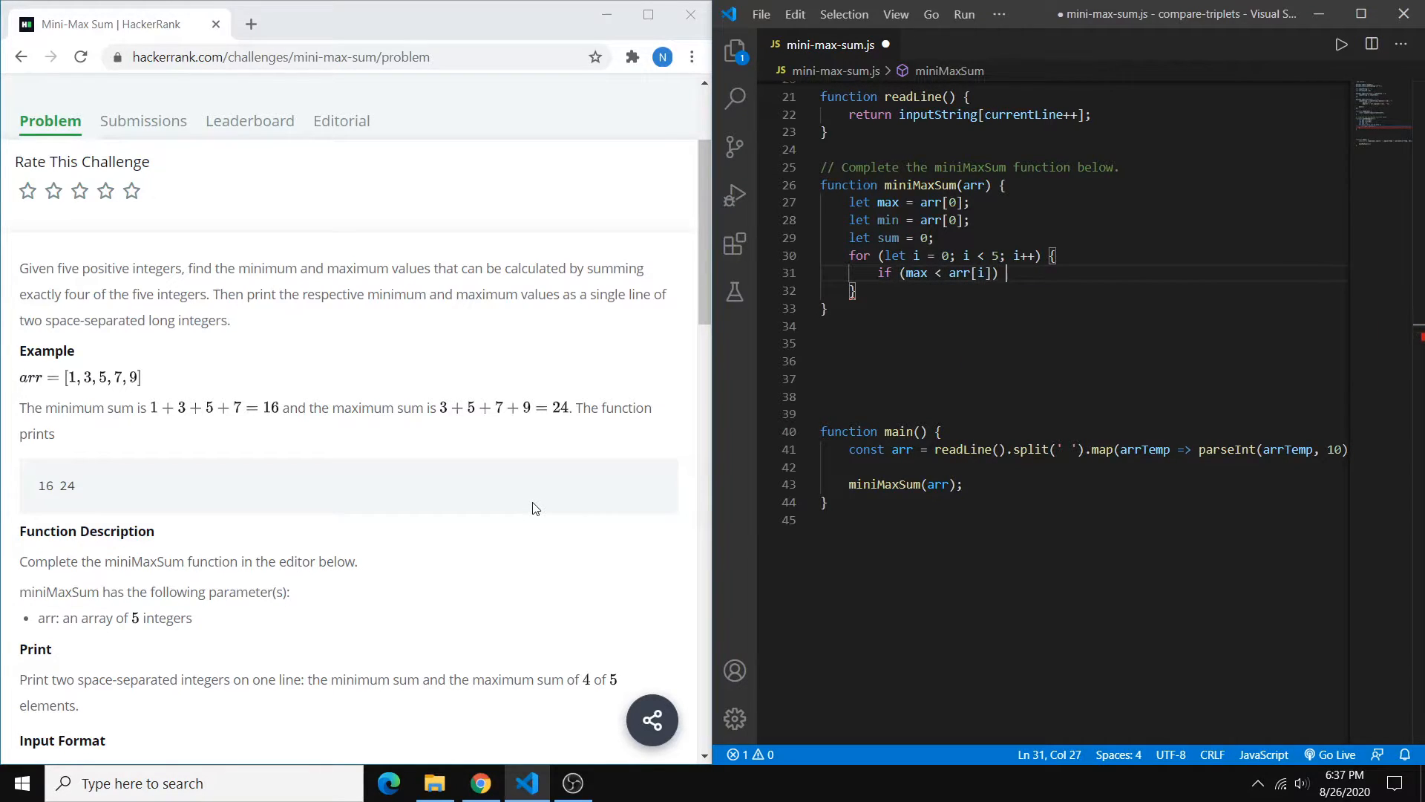
text(max)
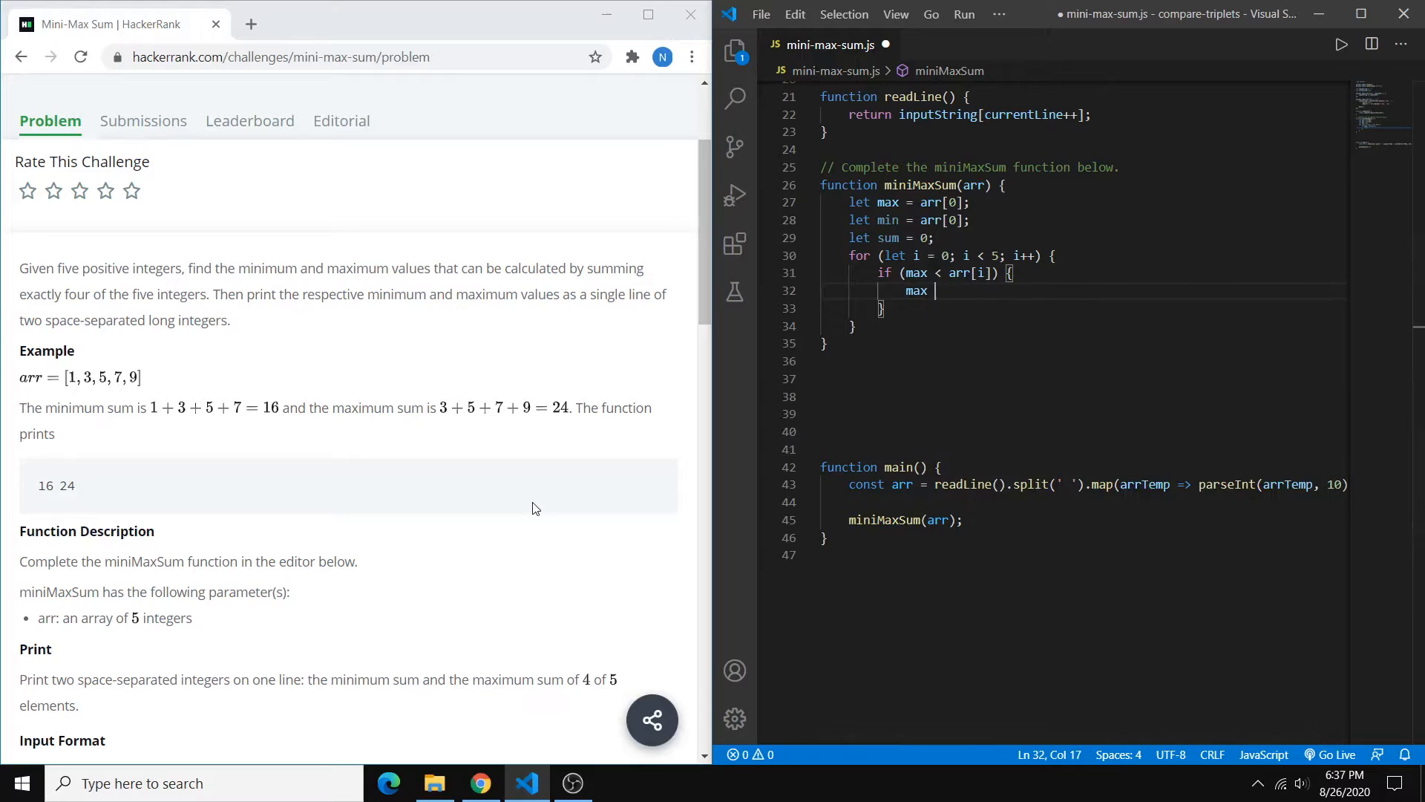
text(= arr[i];)
text(if (min )
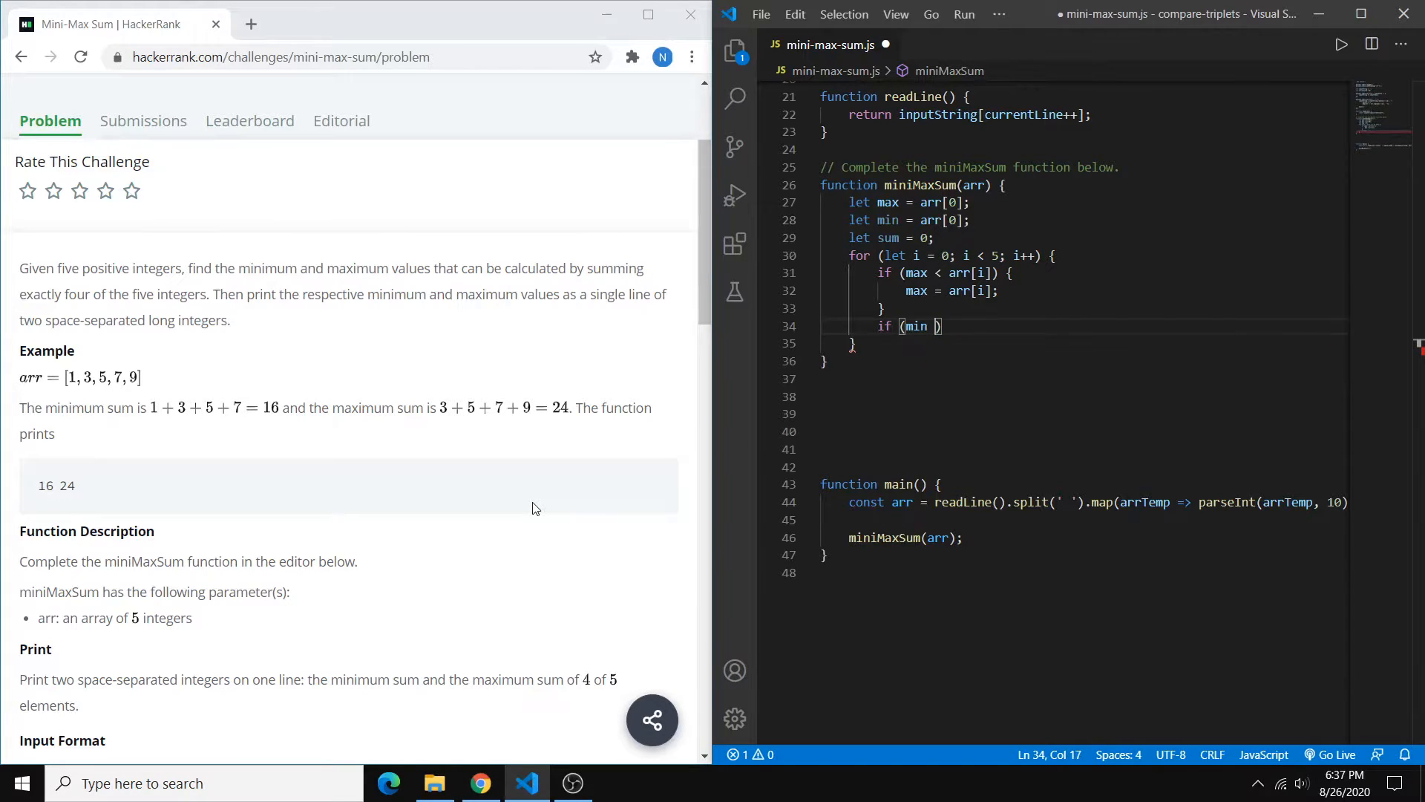
text(> arr[i)
text(min)
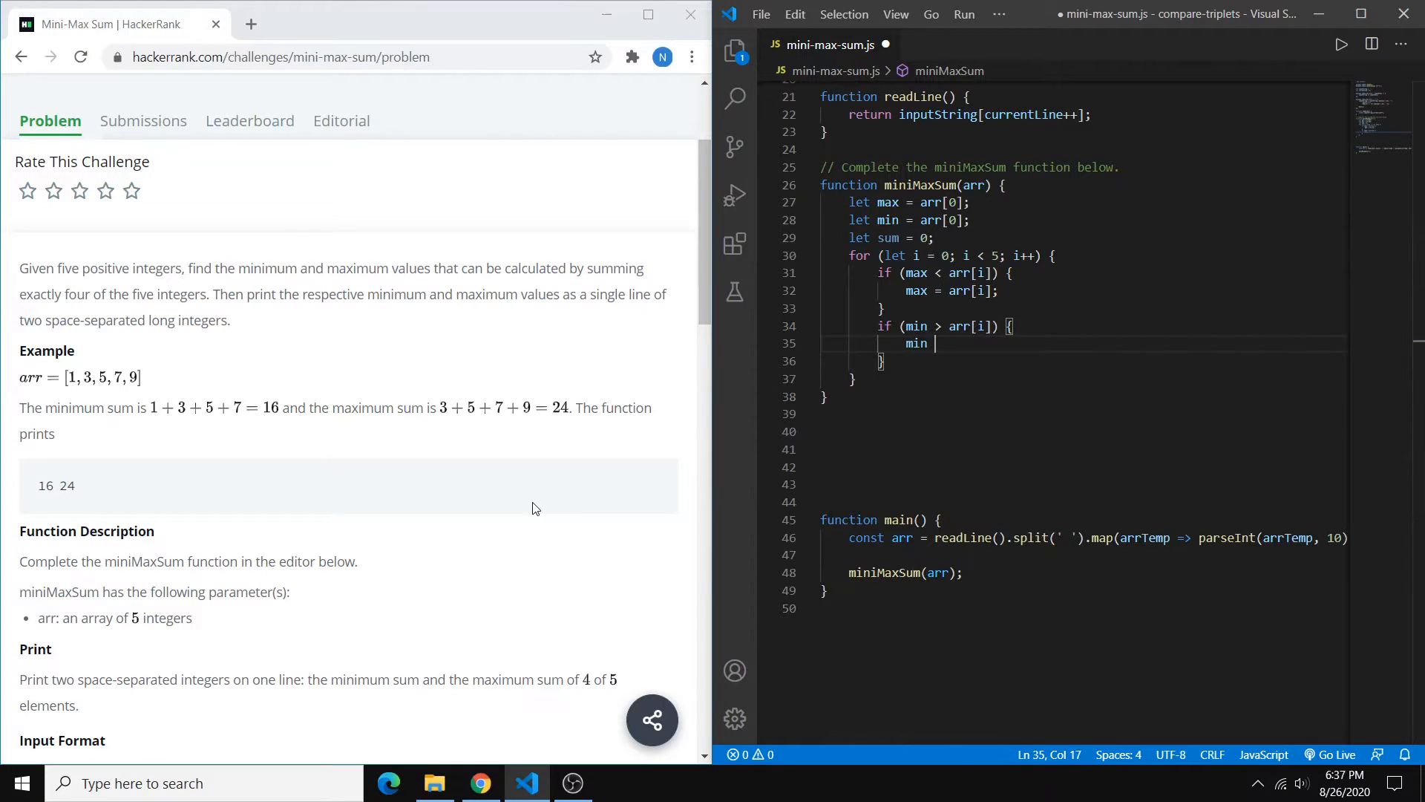
text(= arr[i];)
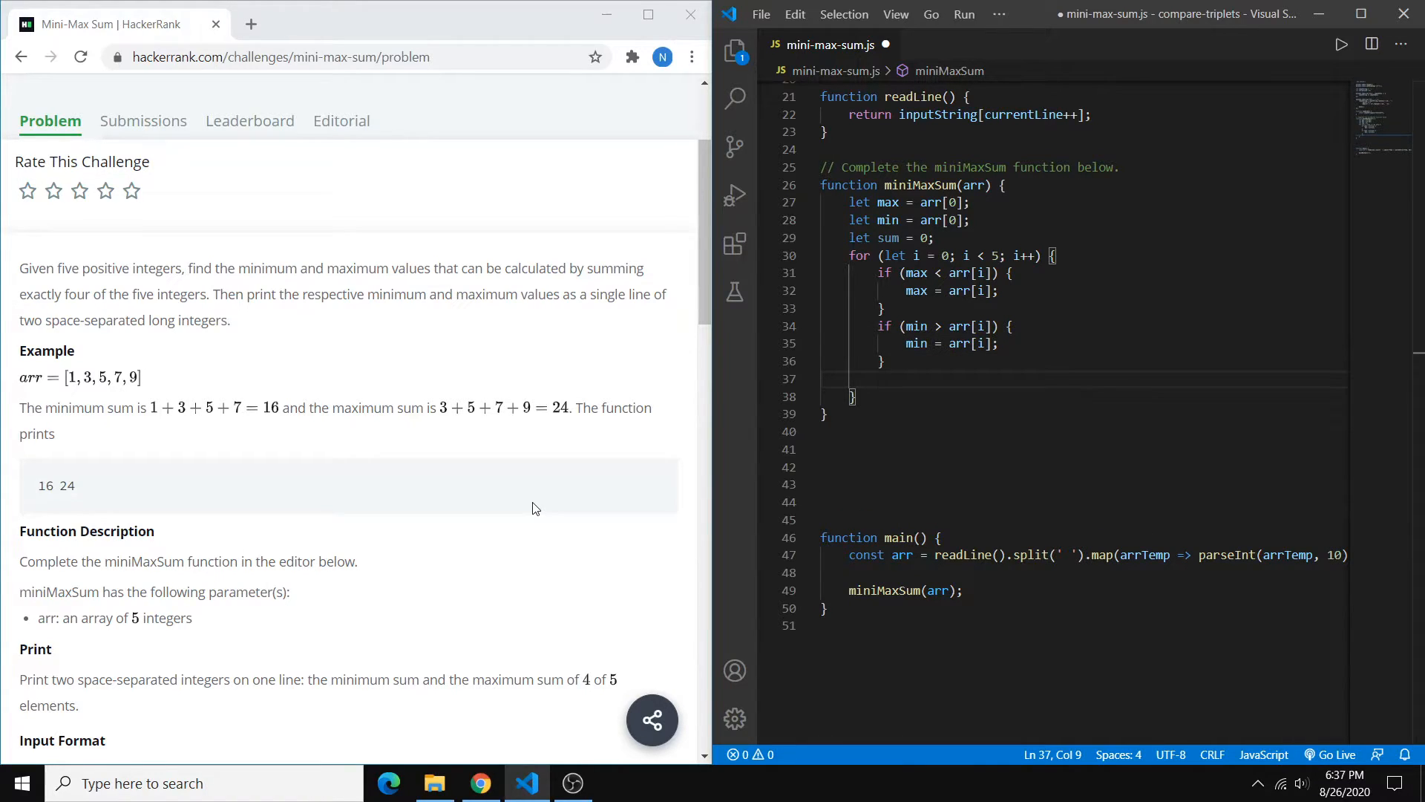
- Accumulate the total in the loop with sum += arr[i];
text(s)
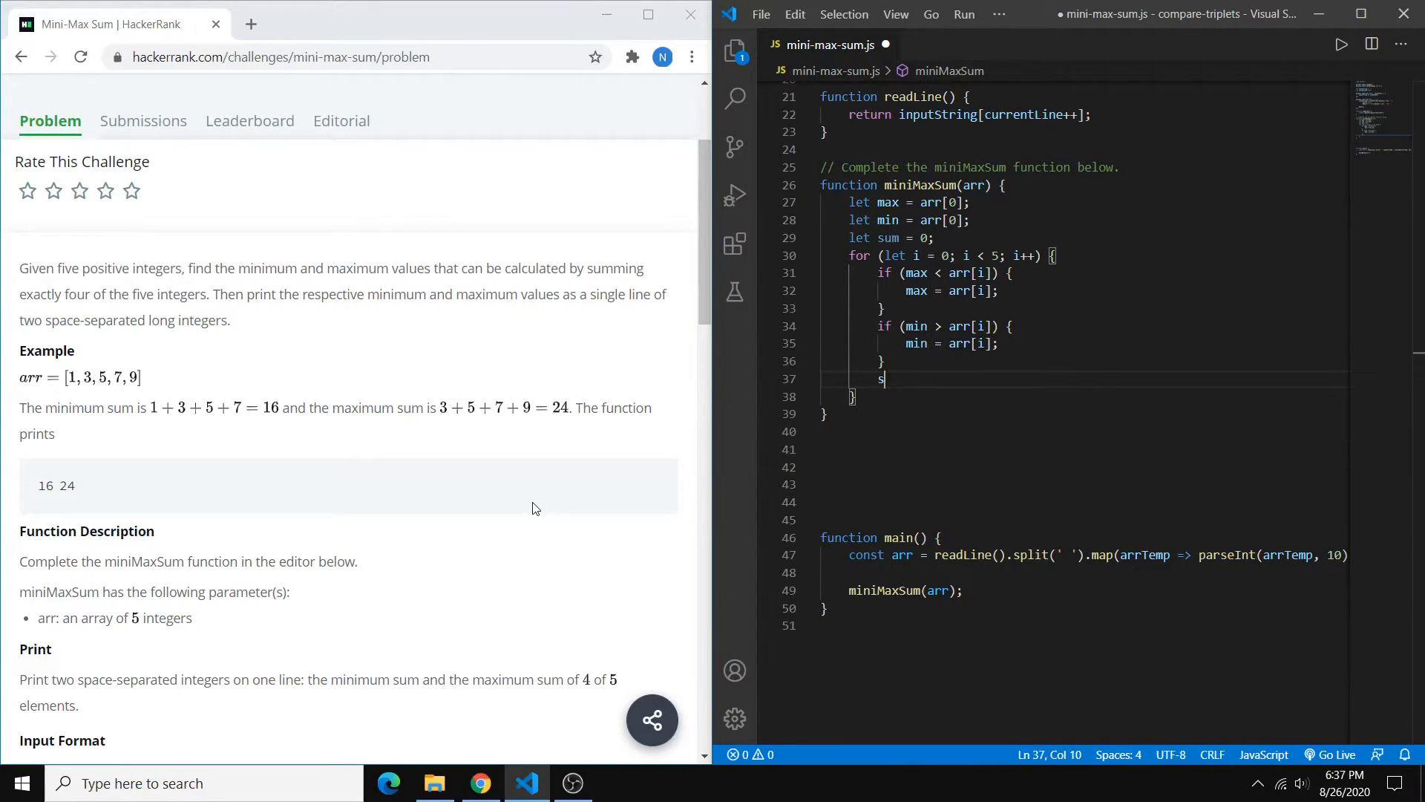
text(um +=)
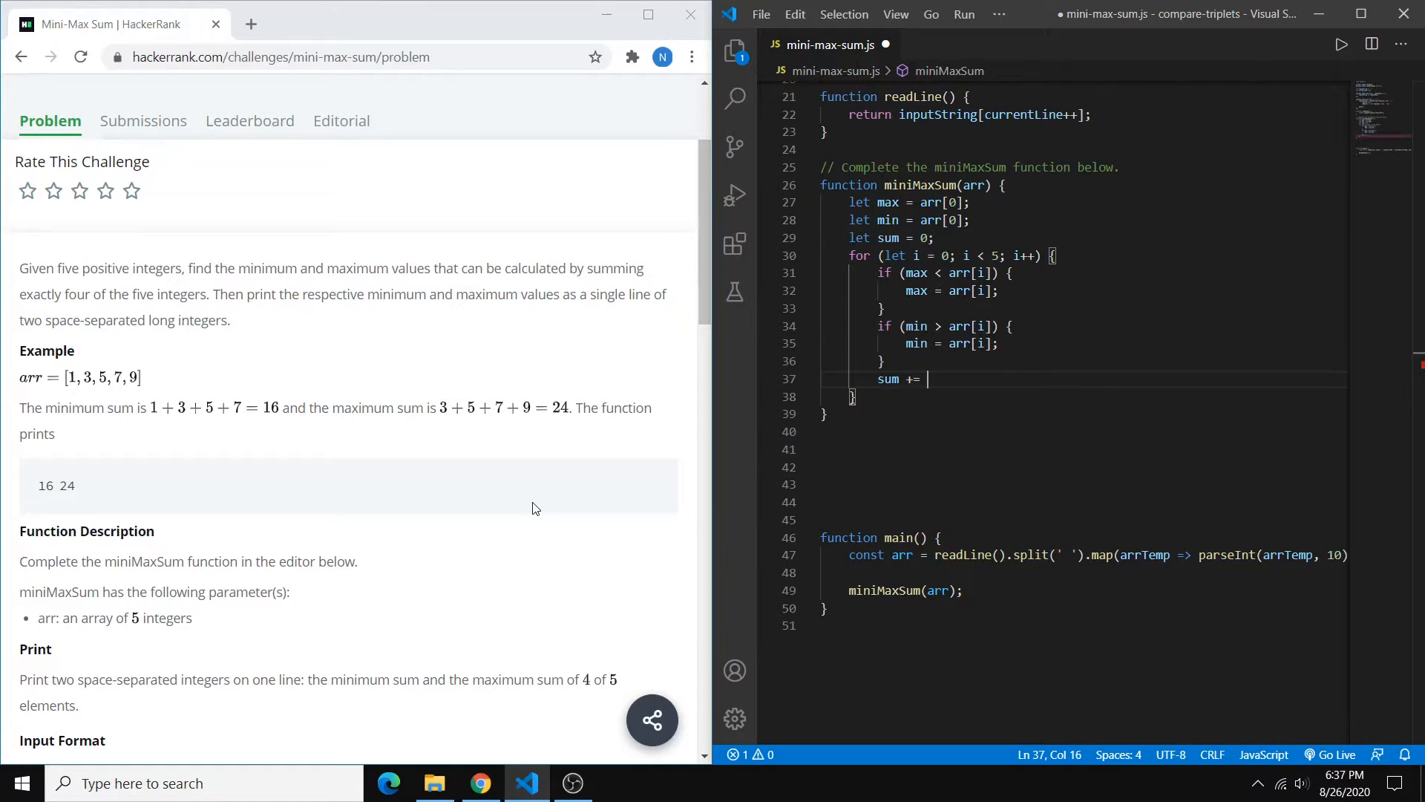
text(arr[i];)
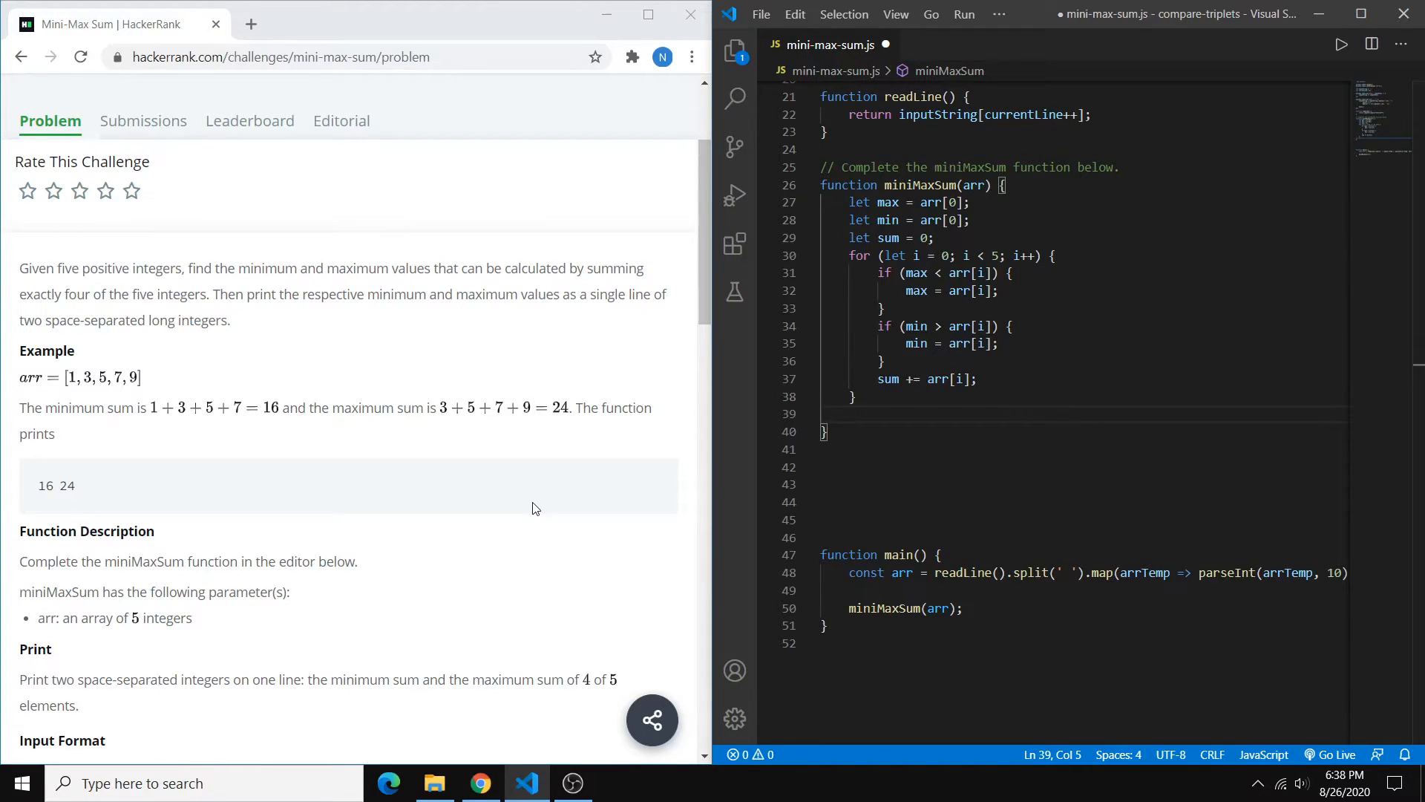
- Declare let maxSum = sum - min; and let minSum = sum - max; after the loop
text(let max)
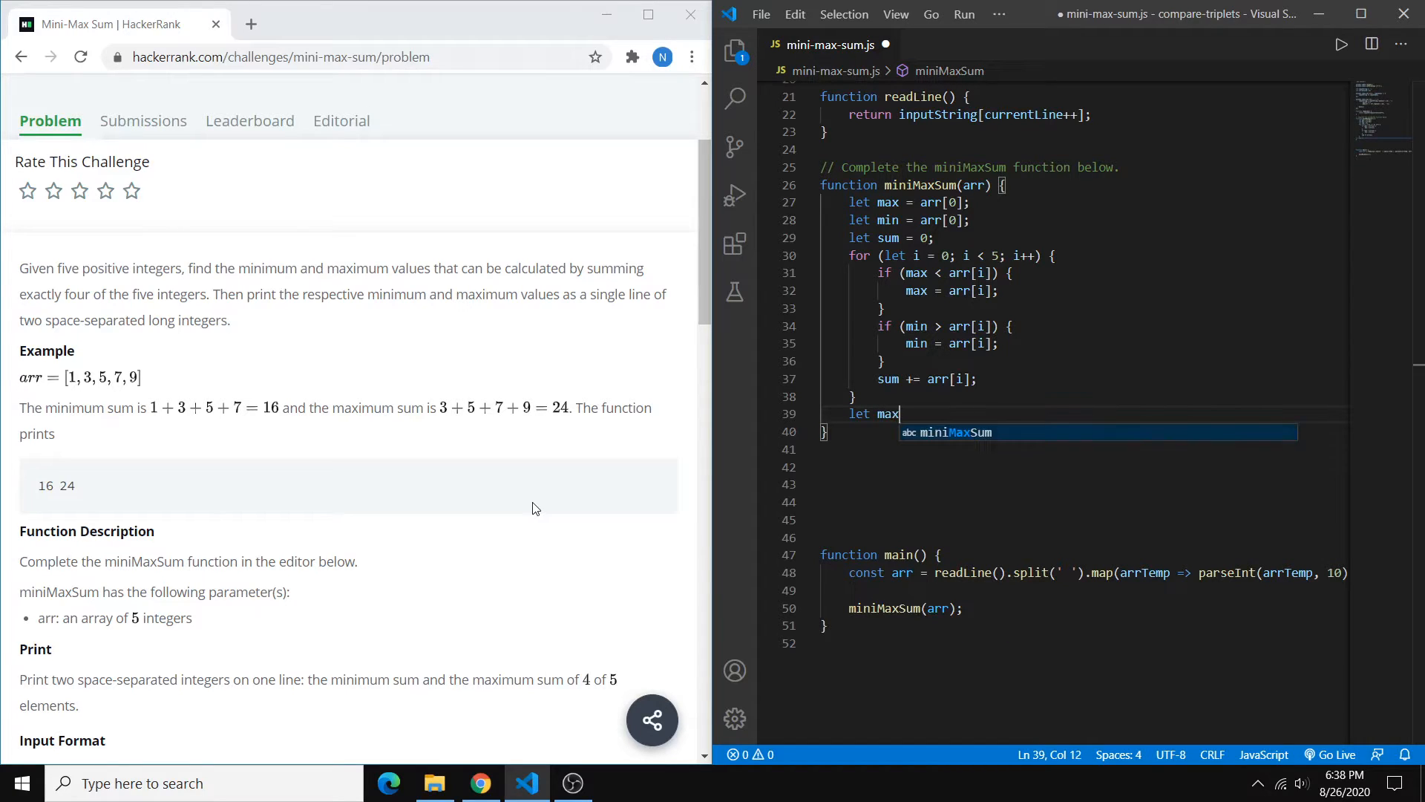
text(Sum = sum)
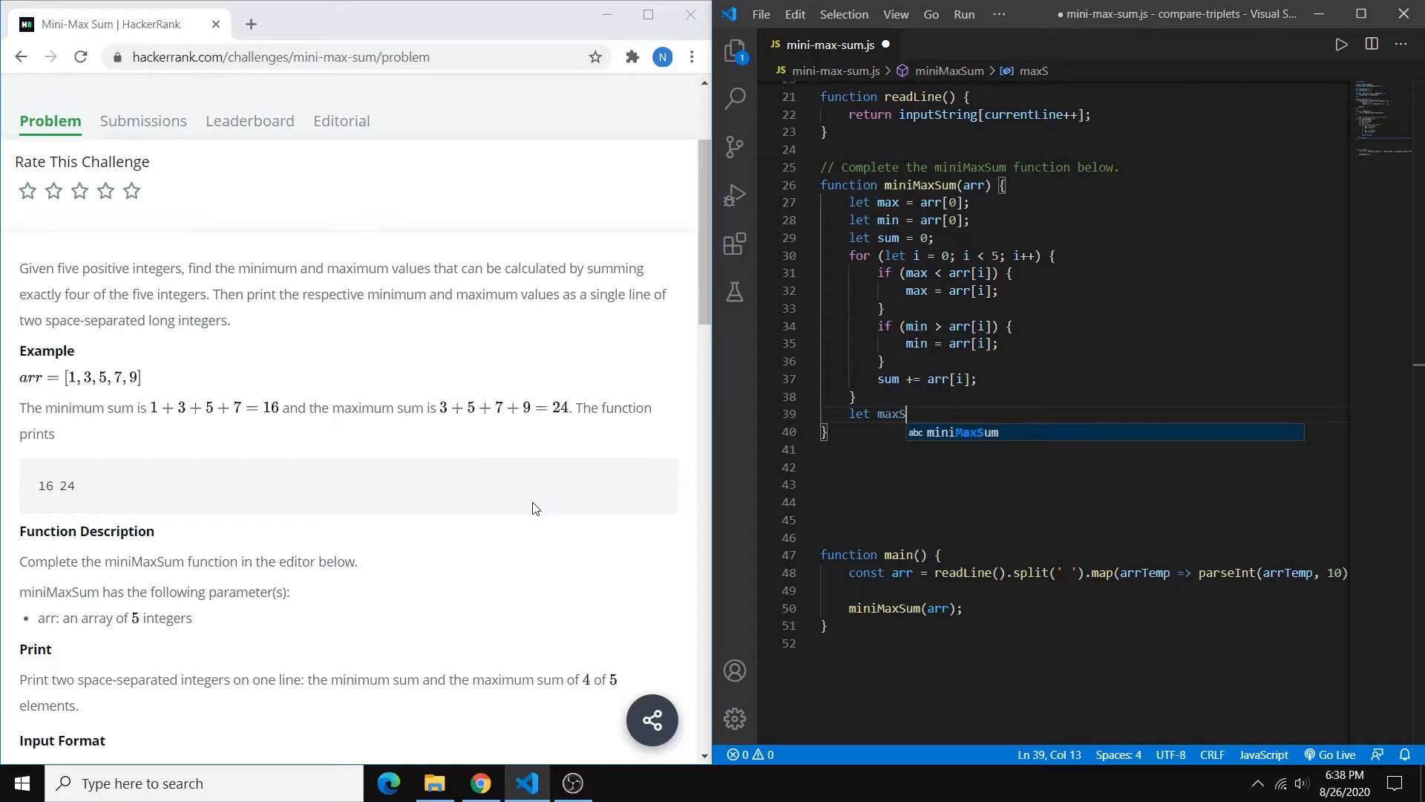
text(um = sum - ma)
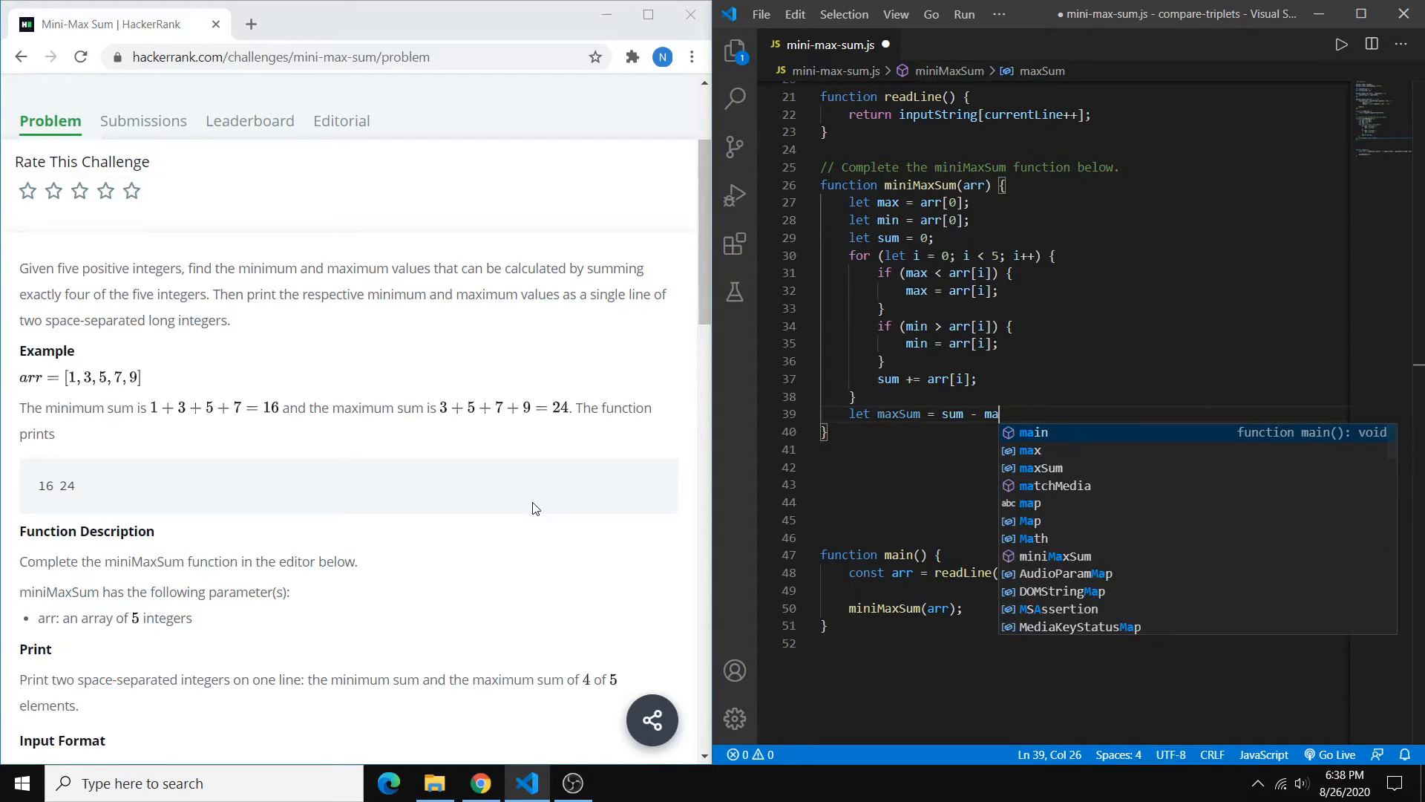
text(n;)
text(let)
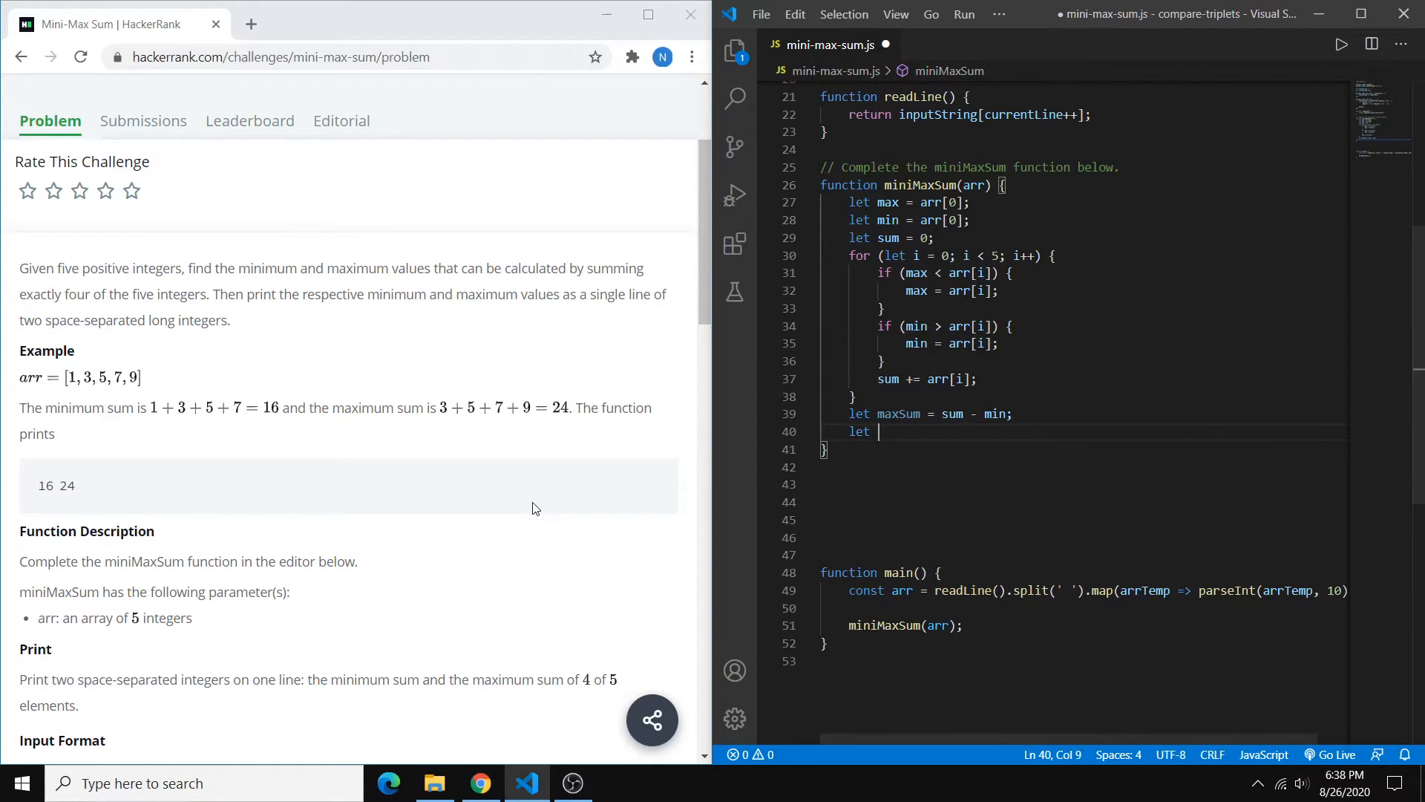
text(minSum =)
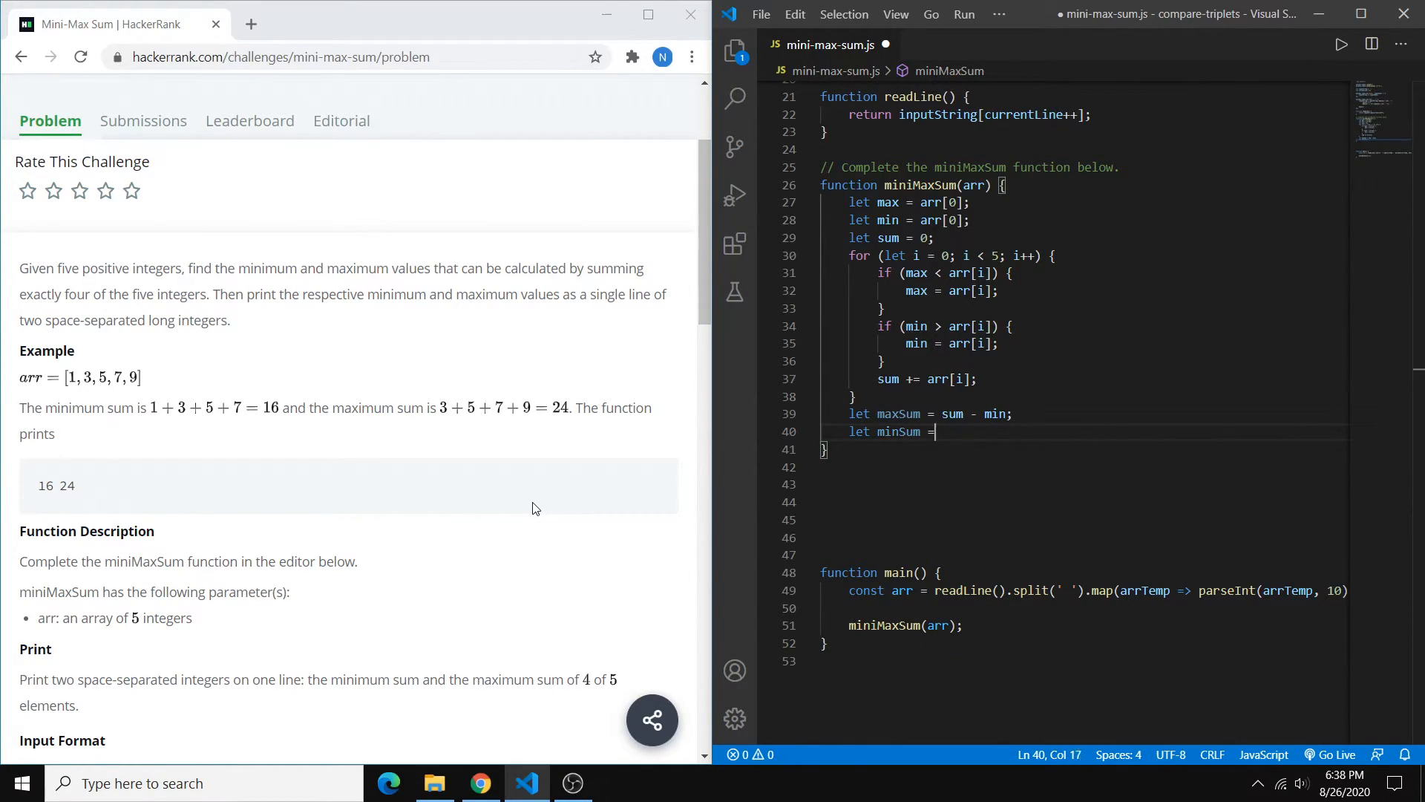
text(sum - max;)
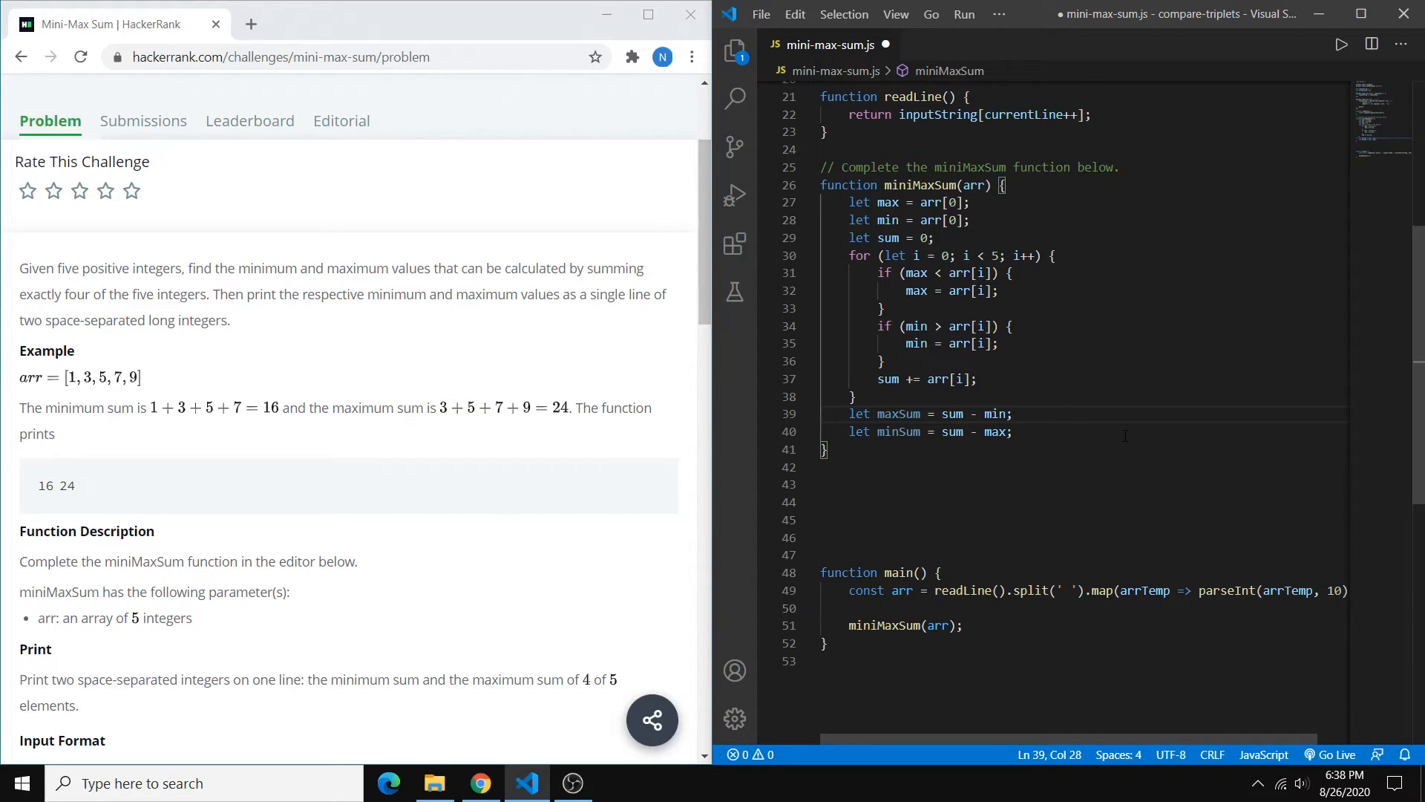
scroll(down, 3)
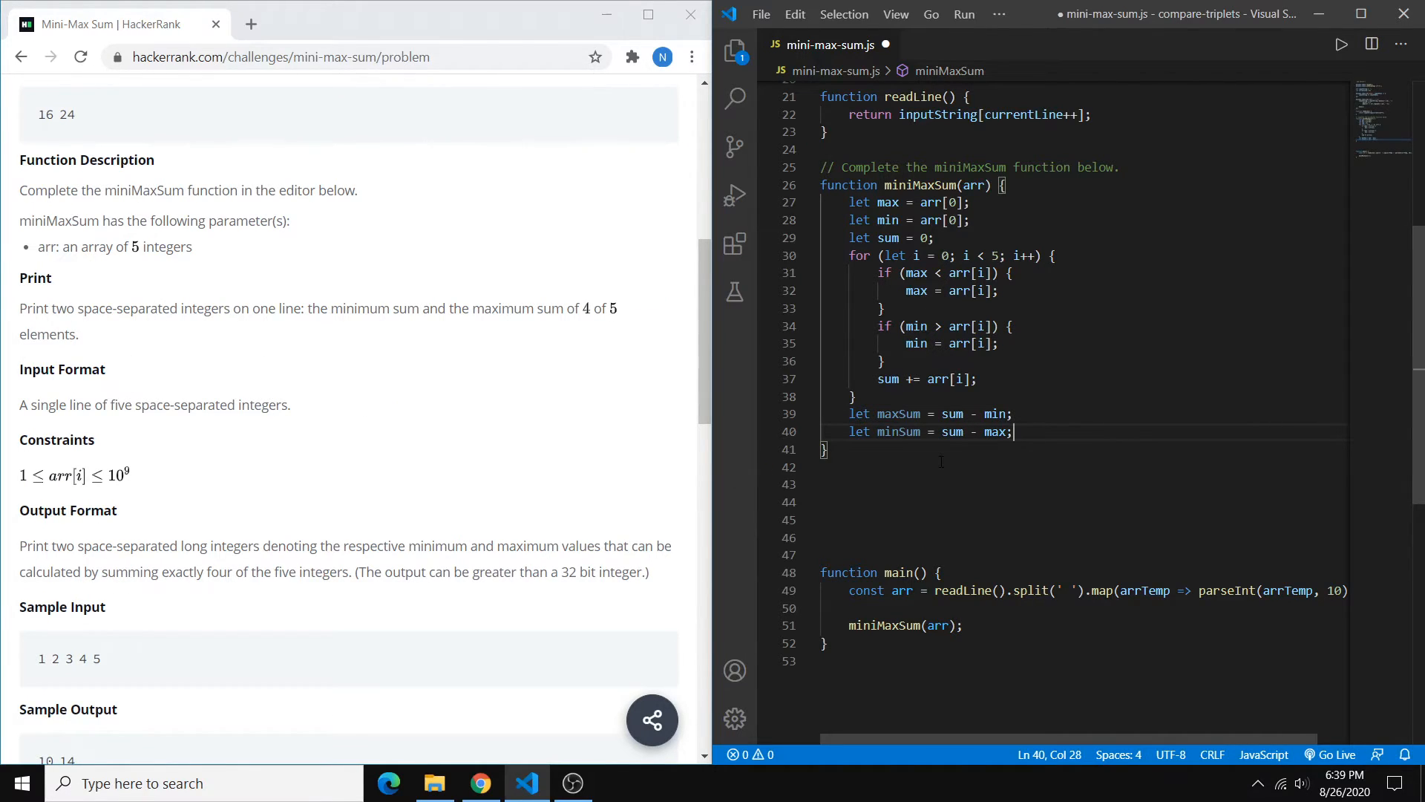
- Write console.log(minSum + " " + maxSum); and select the whole solution with Ctrl+A
text(console)
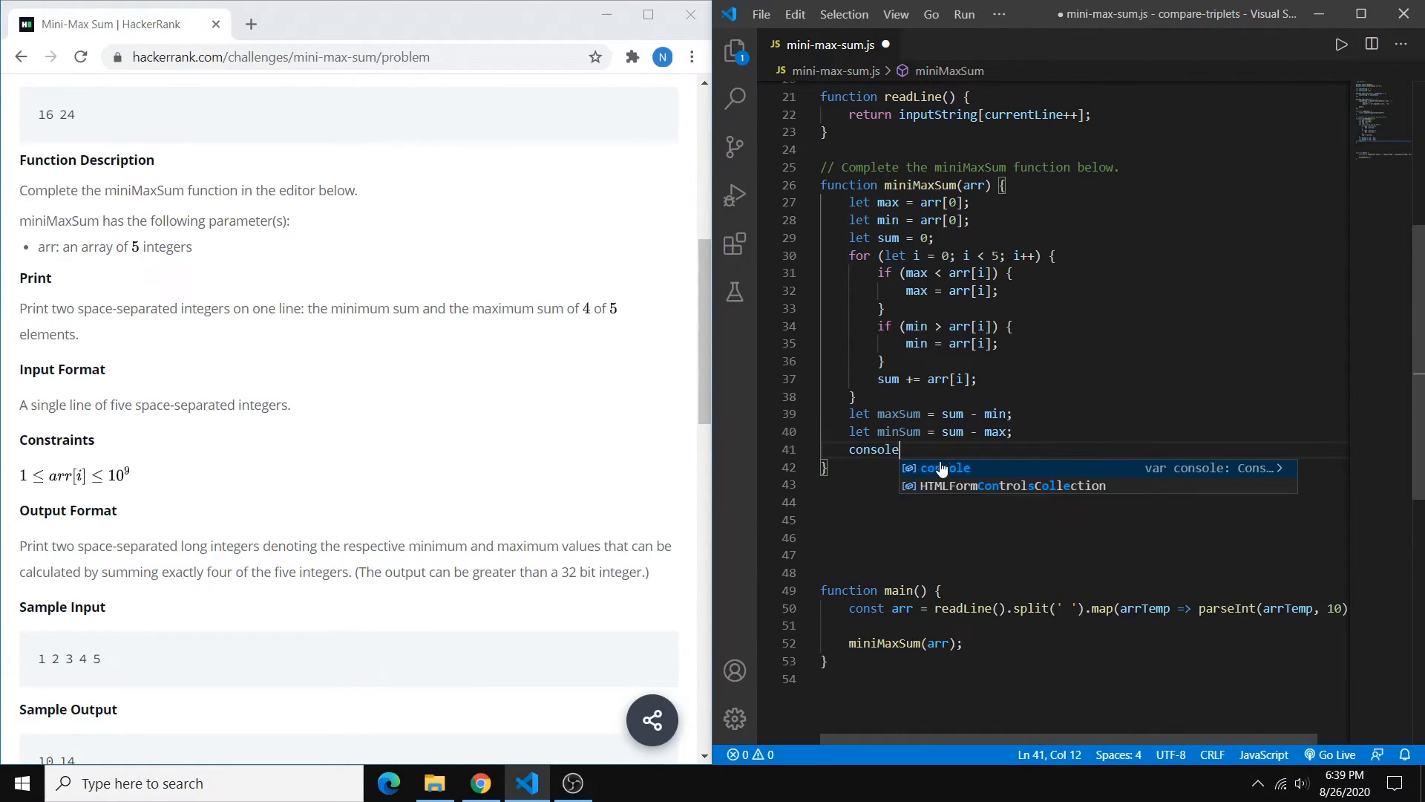
text(.log())
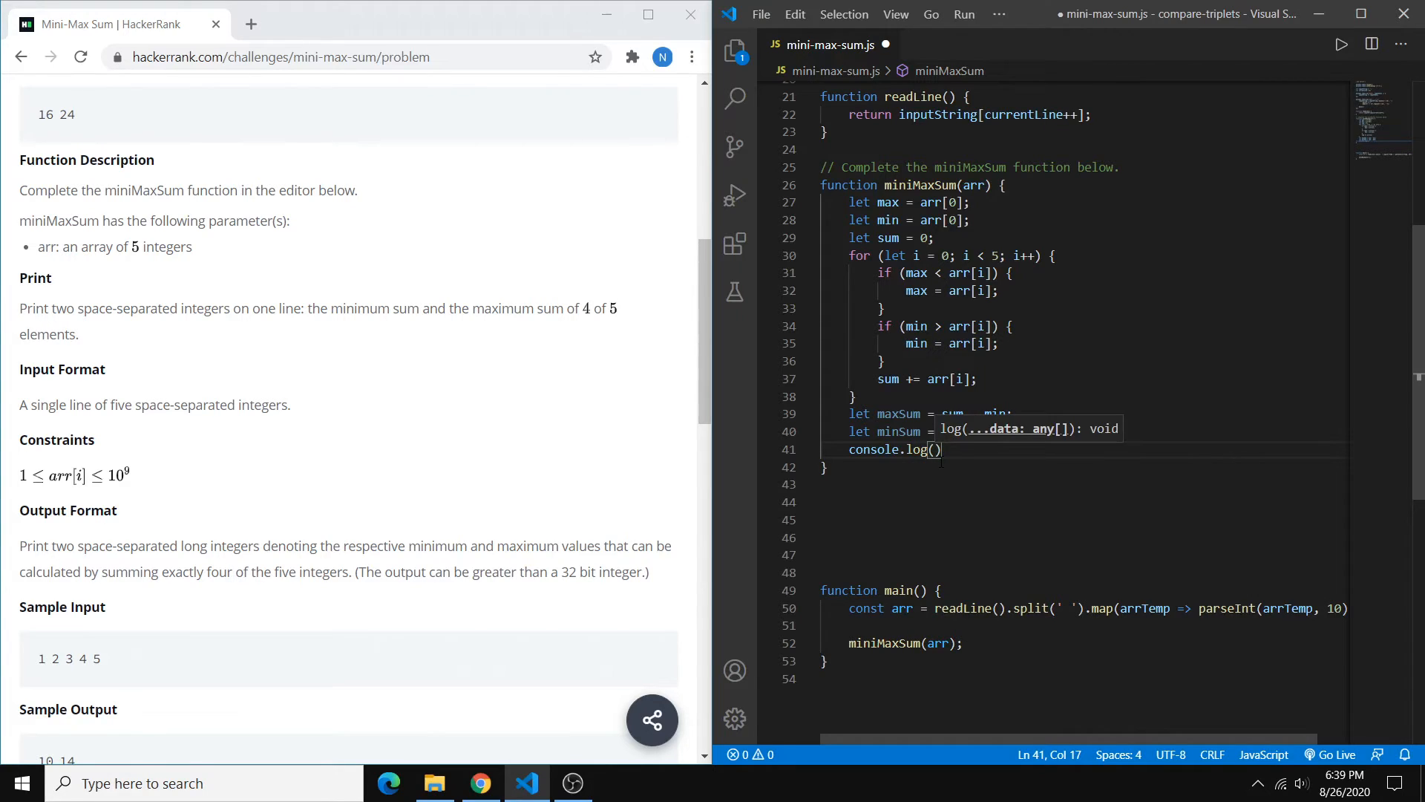
text(")
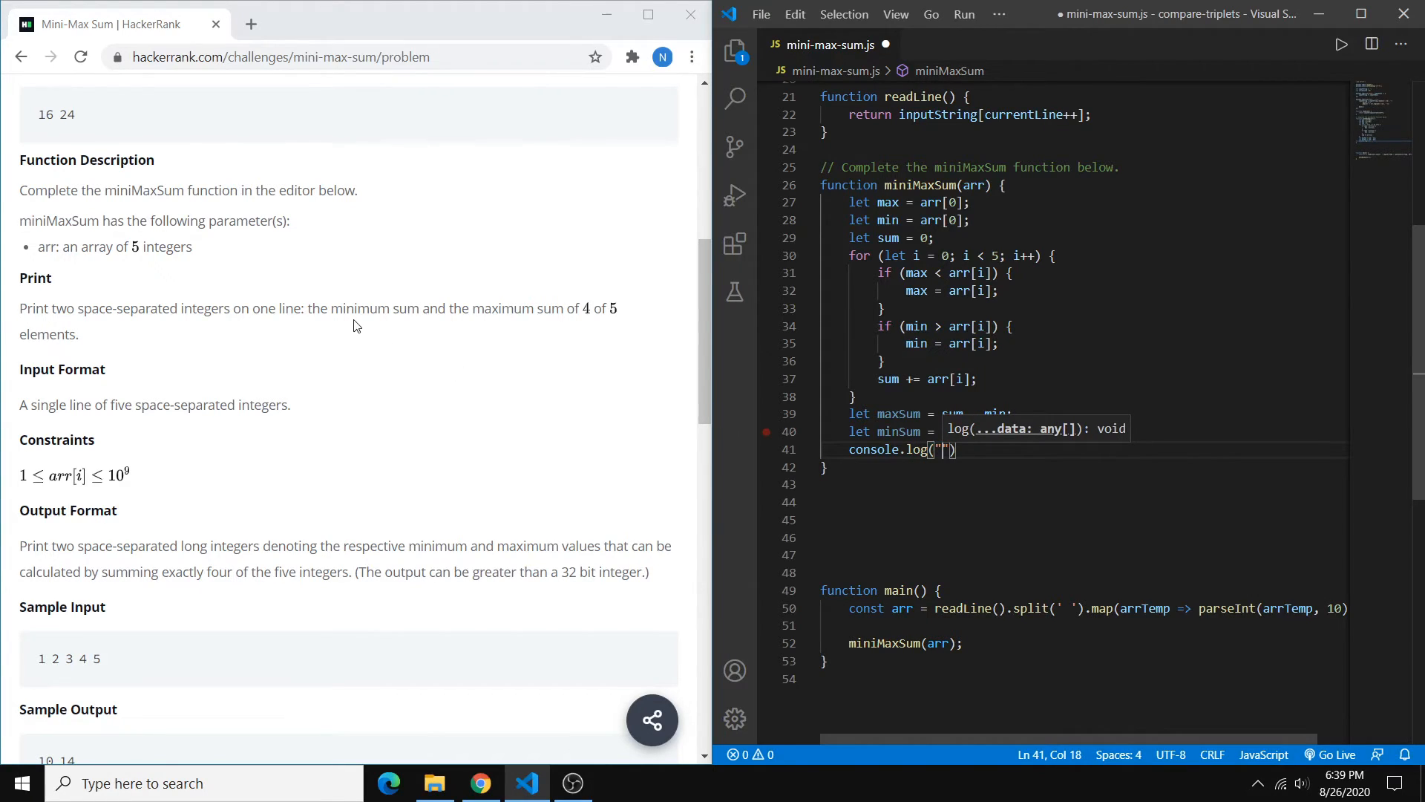
key(Backspace)
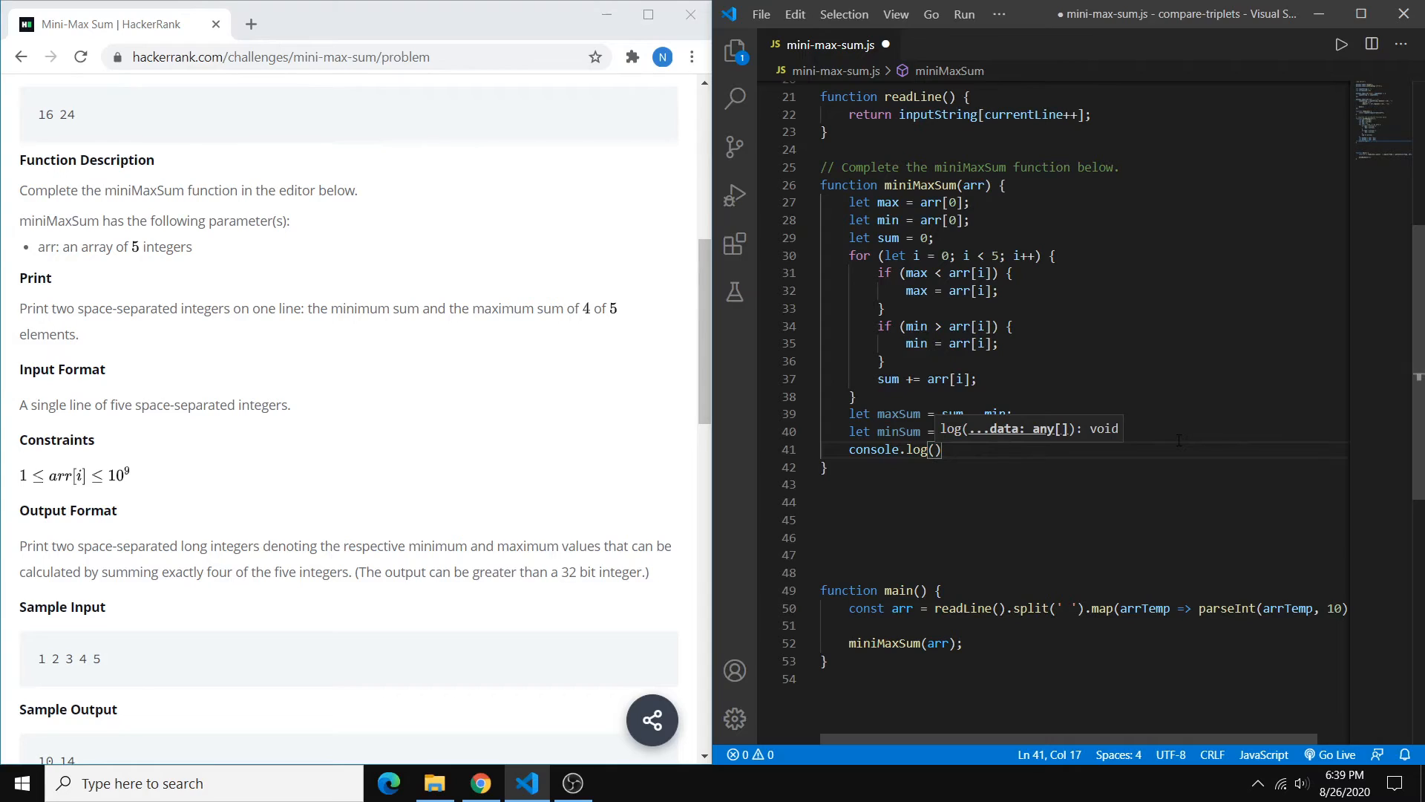
text(minSum + " " +)
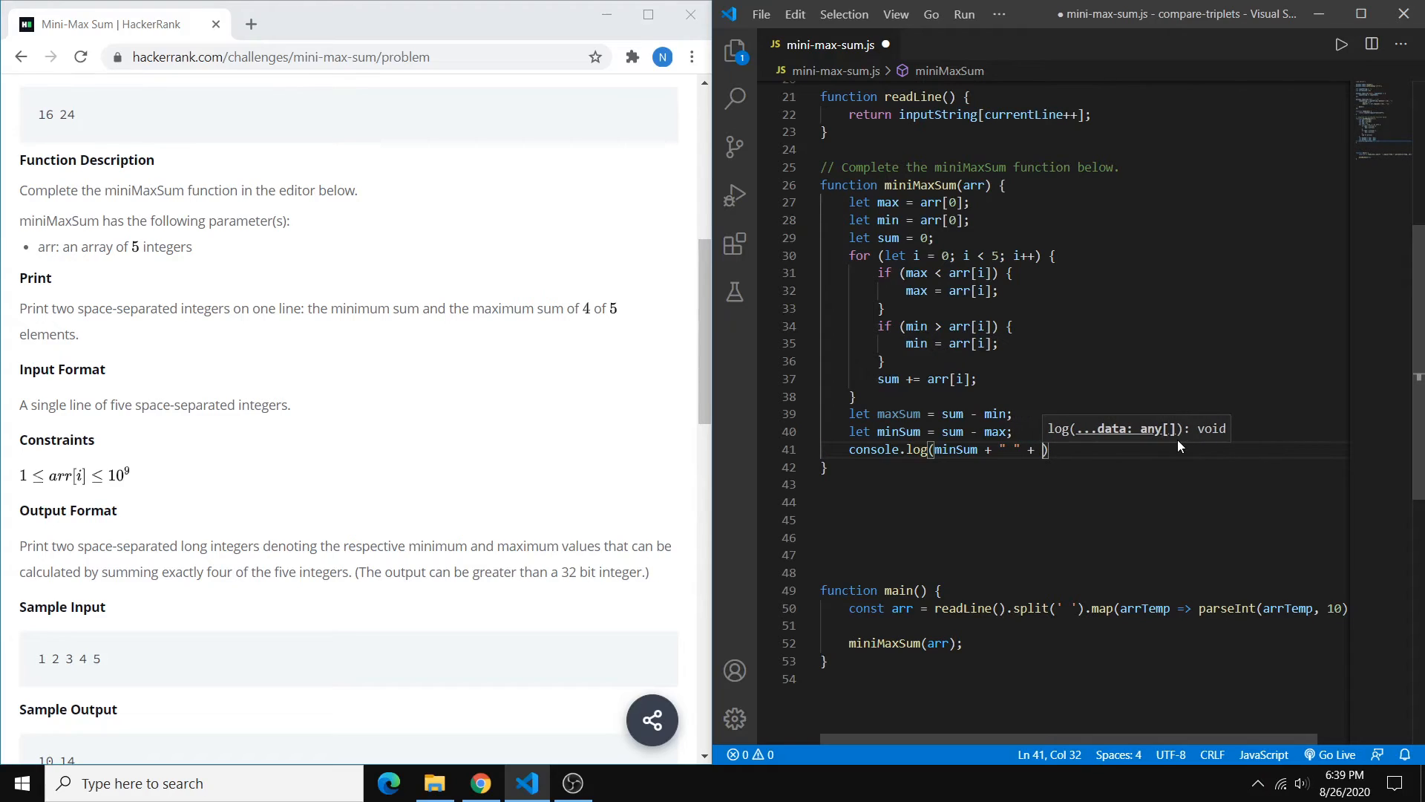
text(maxSum)
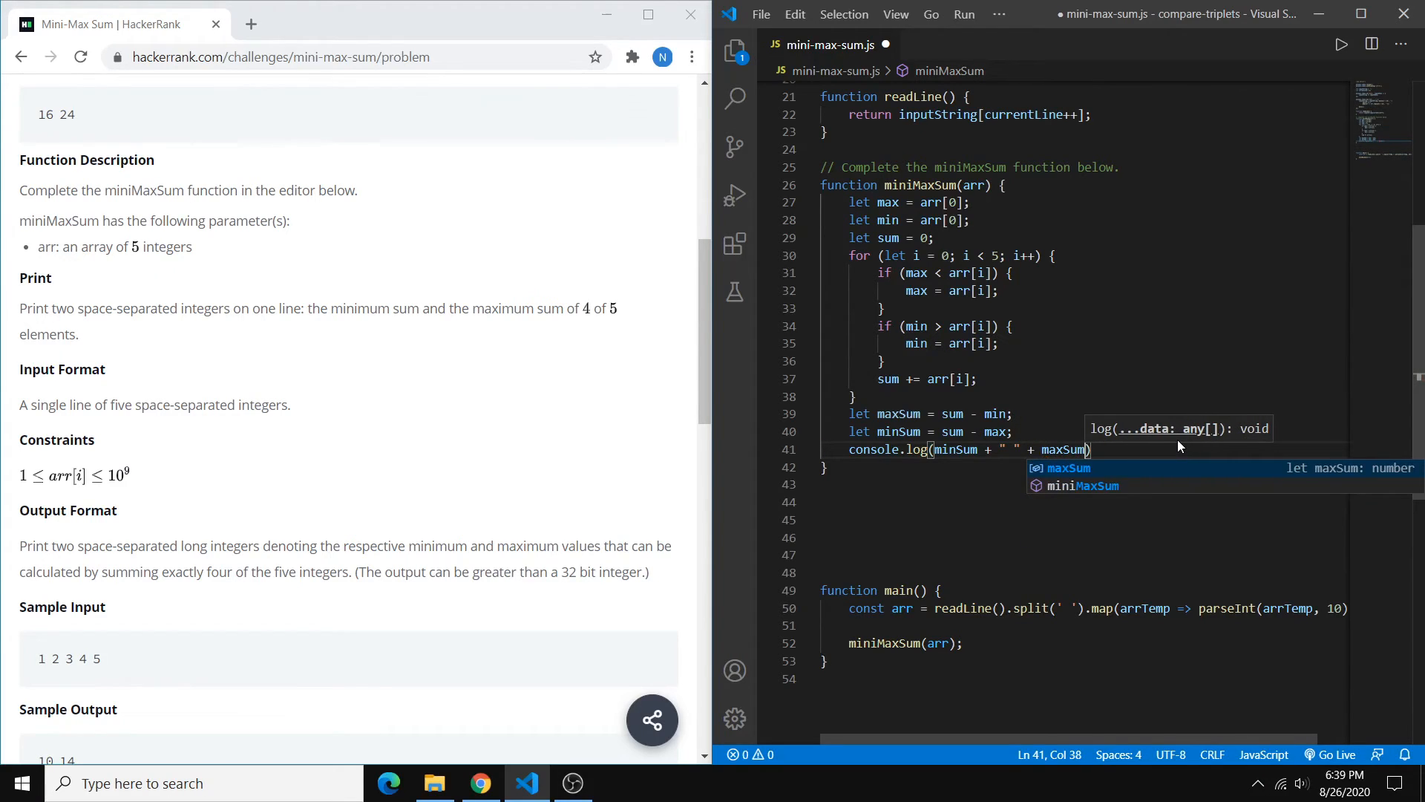
text();)
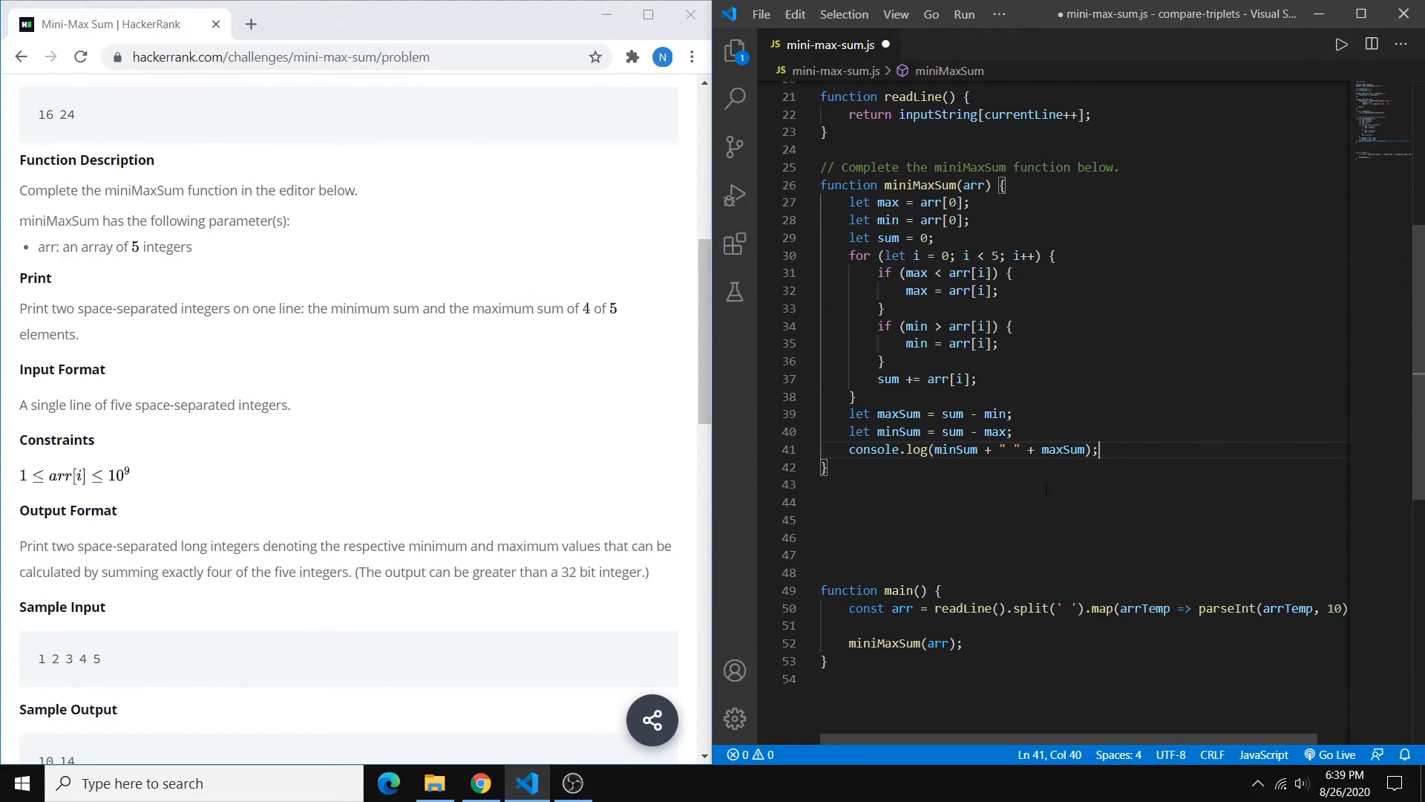
key(ctrl+a)
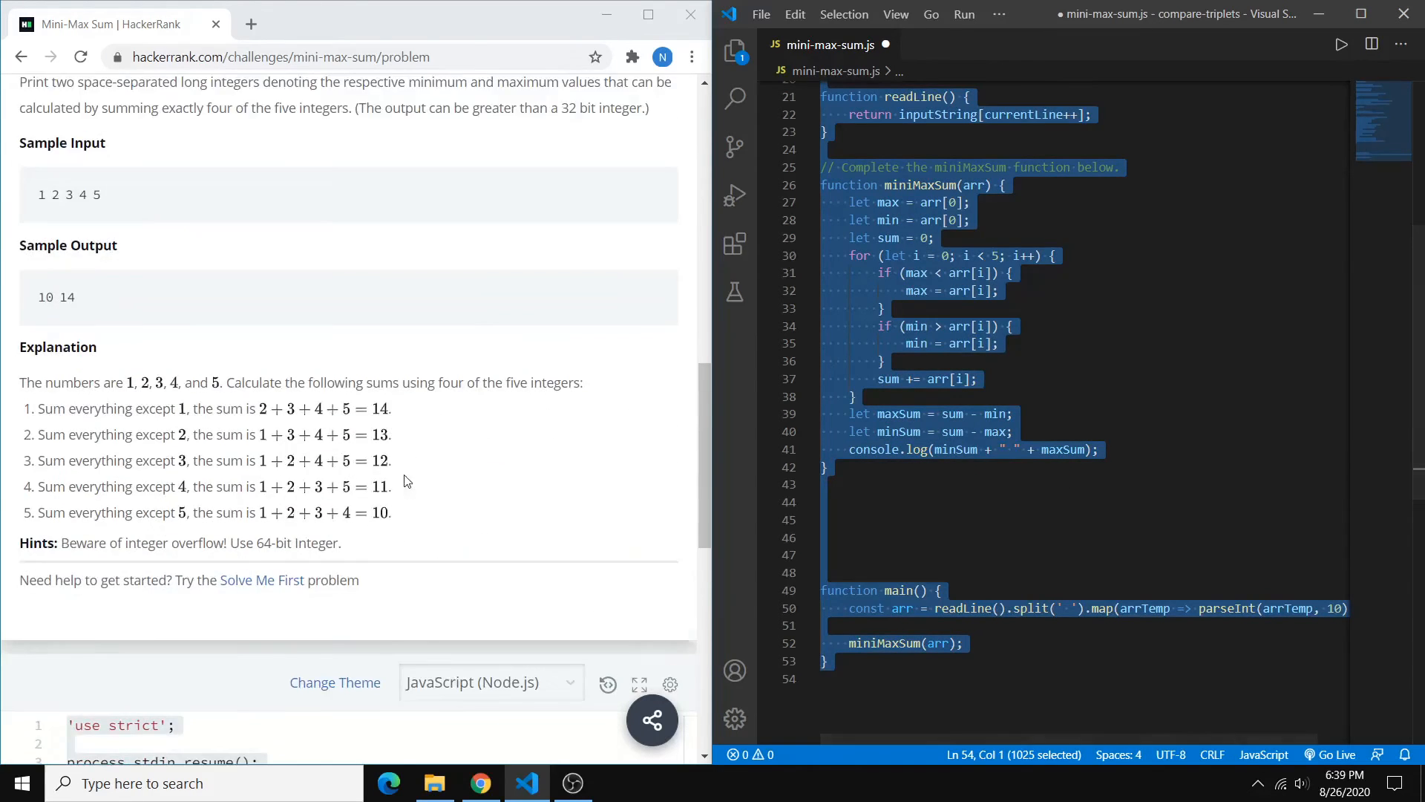
- Submit the pasted solution in HackerRank and get the Congratulations message with passing tests
scroll(down, 3)
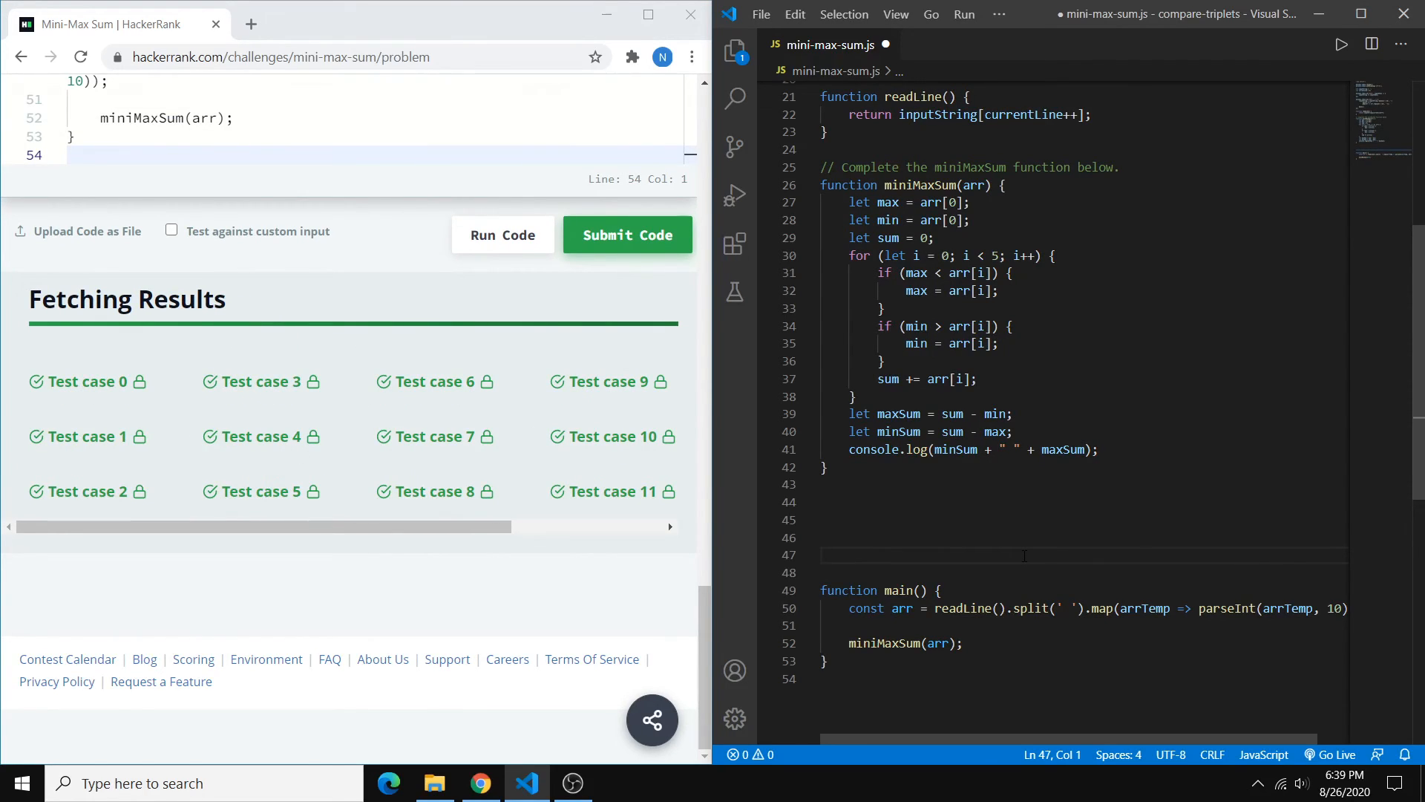
click(627, 234)
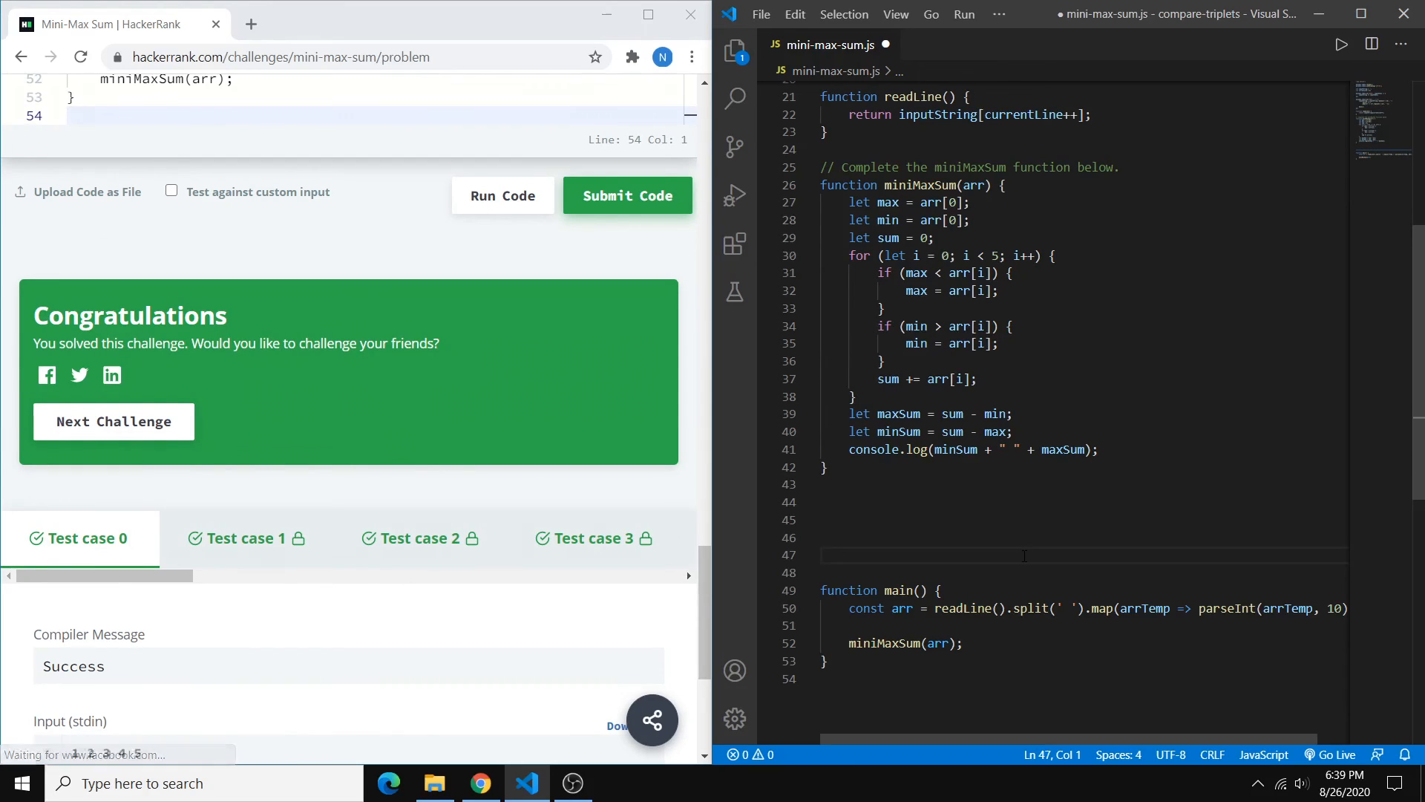